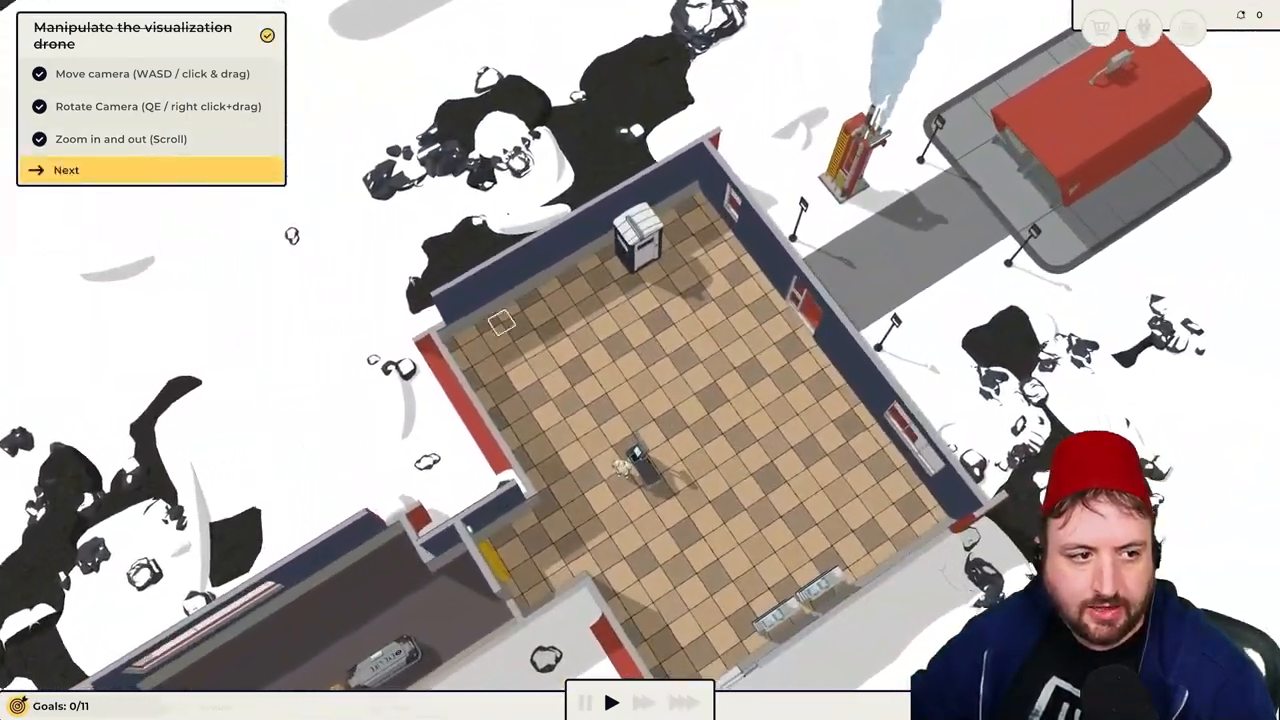
Advance the tutorial from the finished camera-control goal to the first-customer cashing goal
{"action": "left_click", "coordinate": [65, 170]}
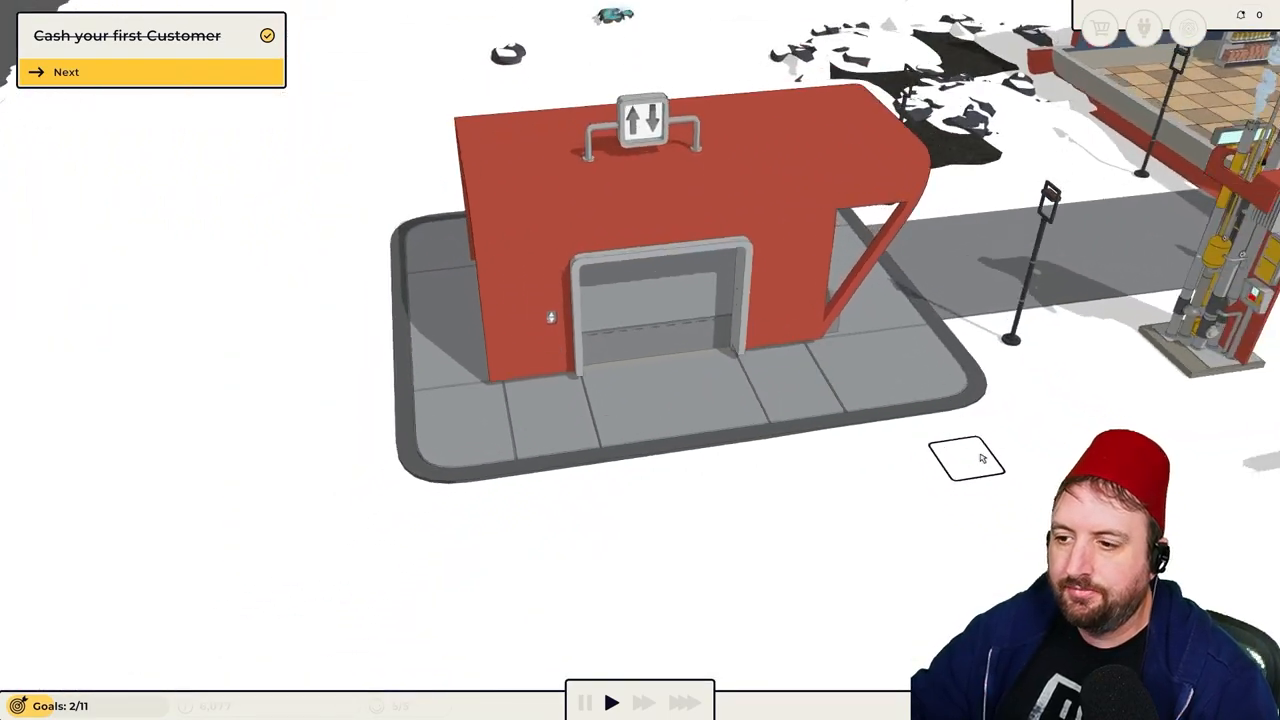
Move on after the first sale, then again once ten customers are served
{"action": "left_click", "coordinate": [66, 72]}
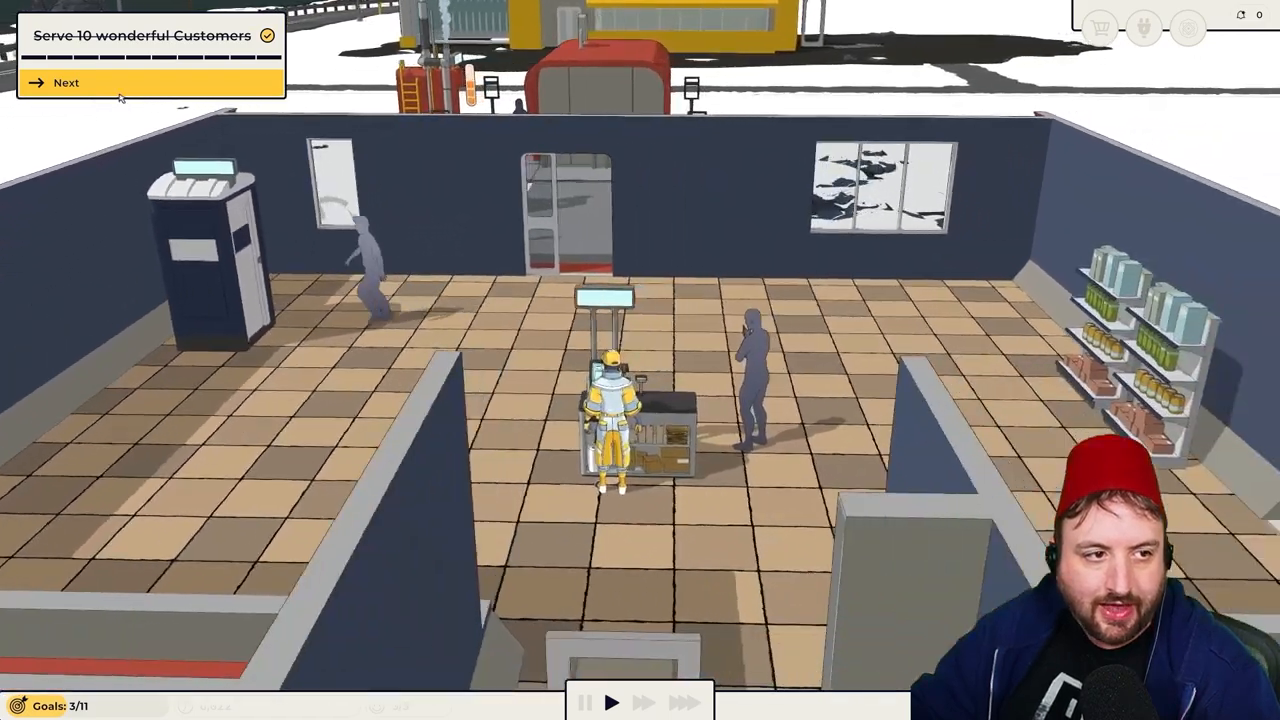
{"action": "left_click", "coordinate": [70, 82]}
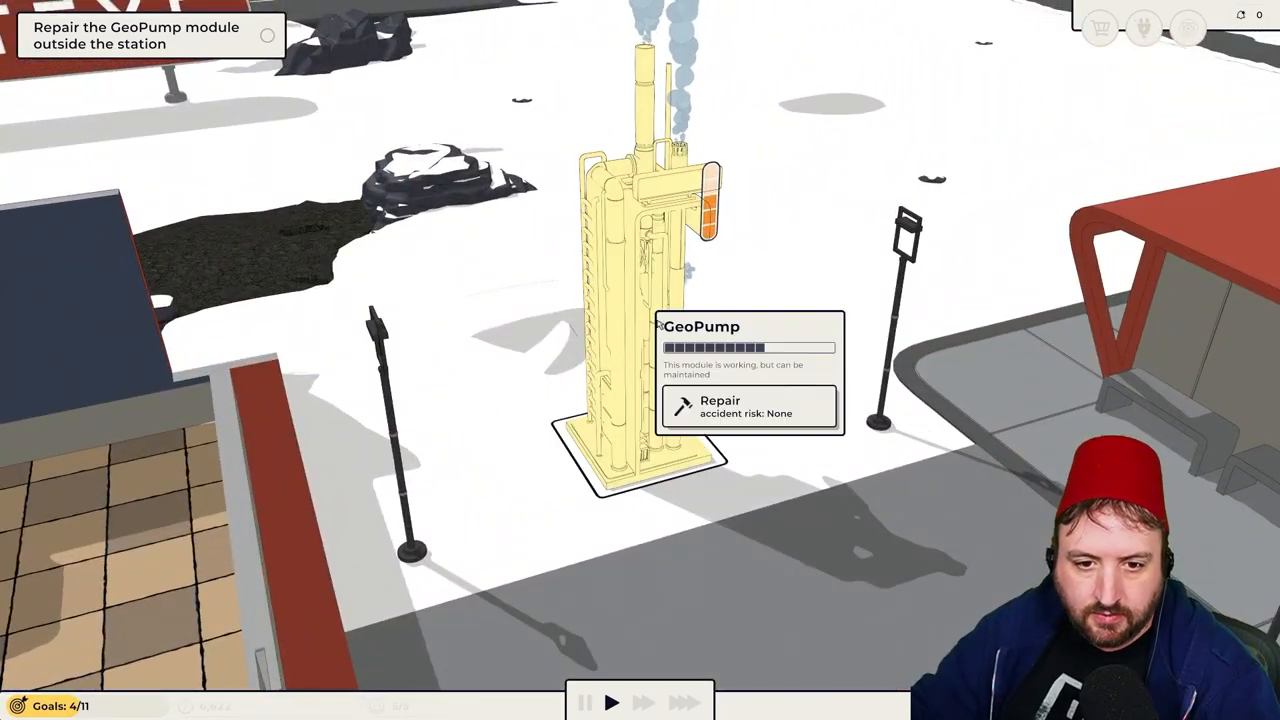
Repair the GeoPump module standing outside the station
{"action": "left_click", "coordinate": [740, 409]}
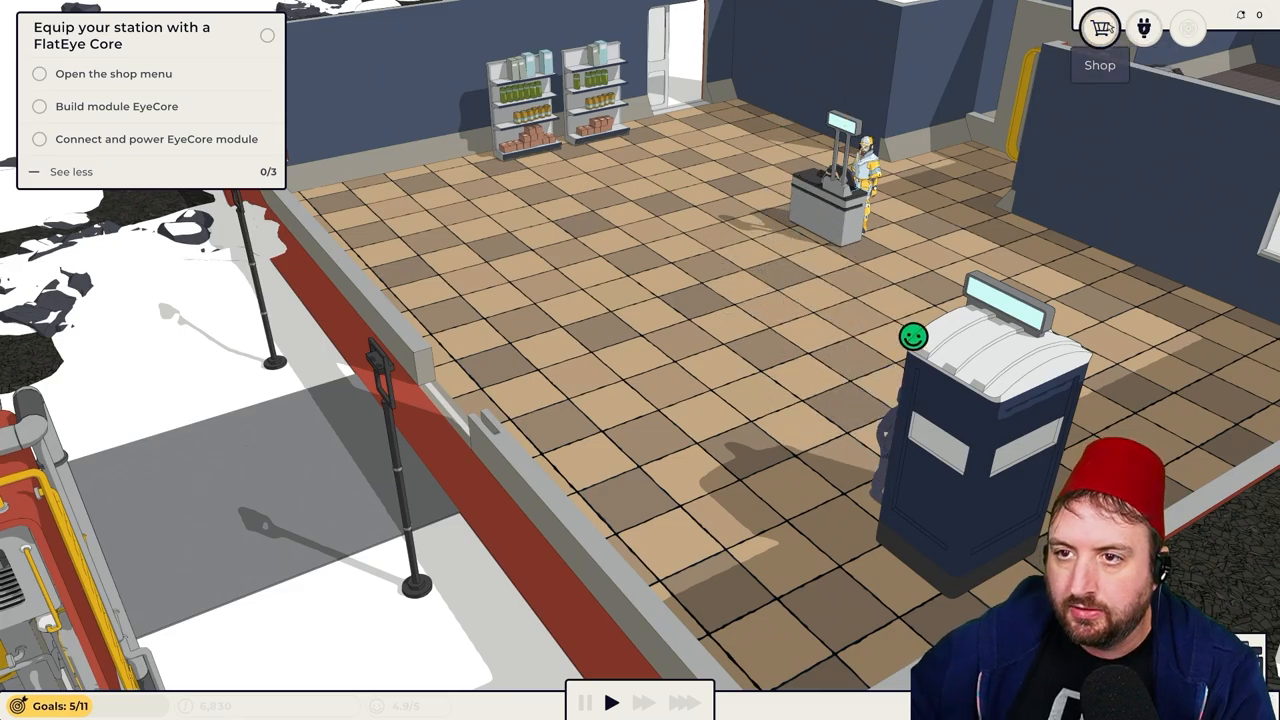
Pick the EyeCore module from the Shop to build in the back room
{"action": "left_click", "coordinate": [1103, 25]}
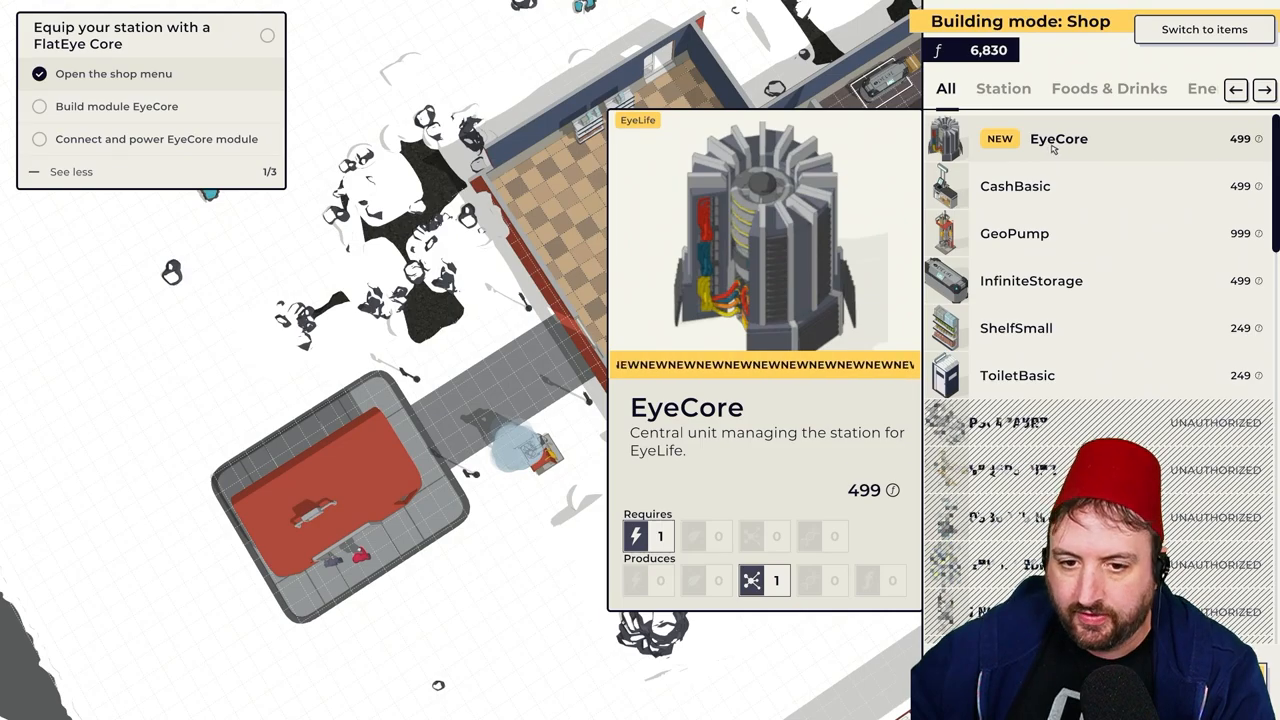
{"action": "left_click", "coordinate": [1058, 139]}
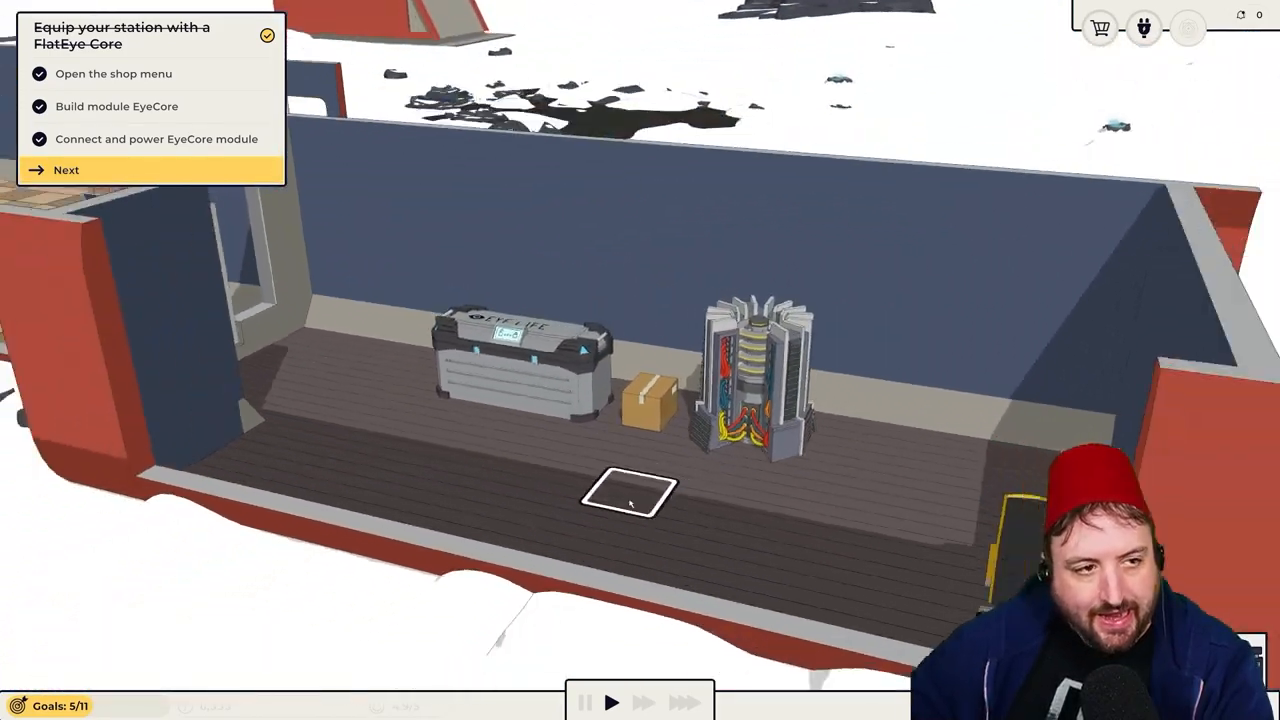
Move past the FlatEye Core goal and continue the customer conversation
{"action": "left_click", "coordinate": [57, 169]}
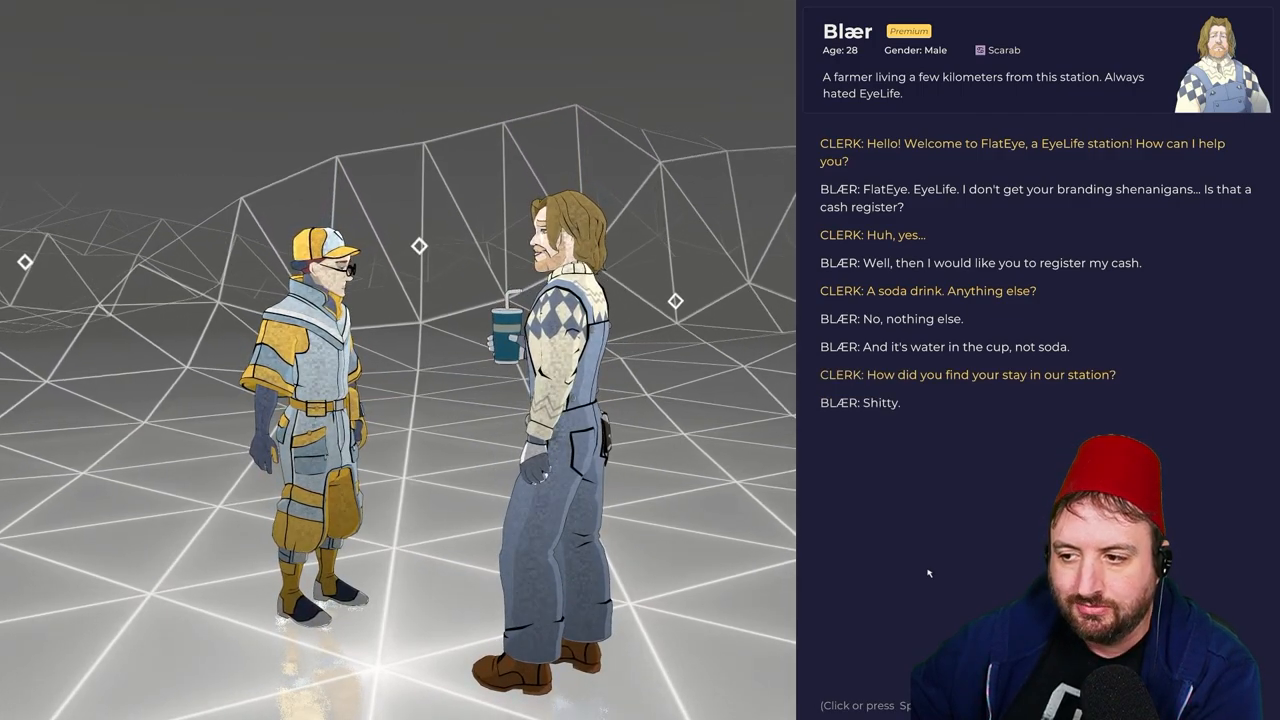
{"action": "left_click", "coordinate": [929, 573]}
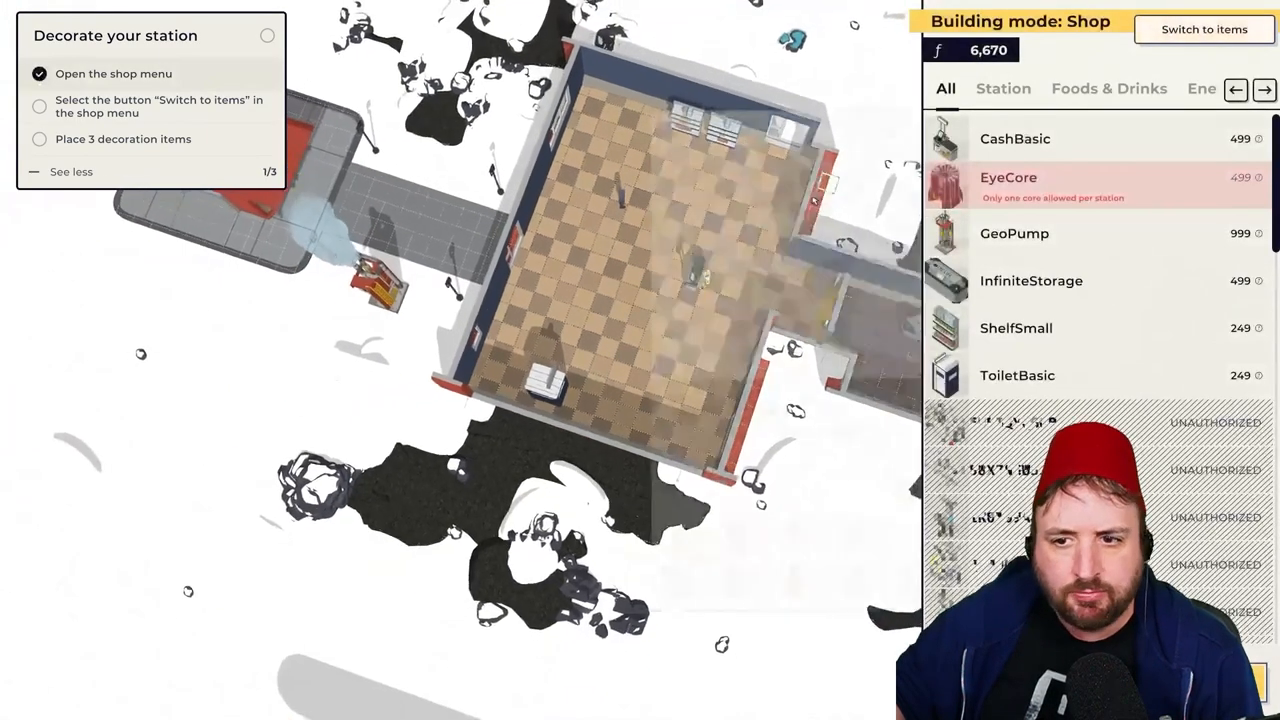
Add a mop bucket and a wet floor sign from the shop's decoration items
{"action": "left_click", "coordinate": [1201, 28]}
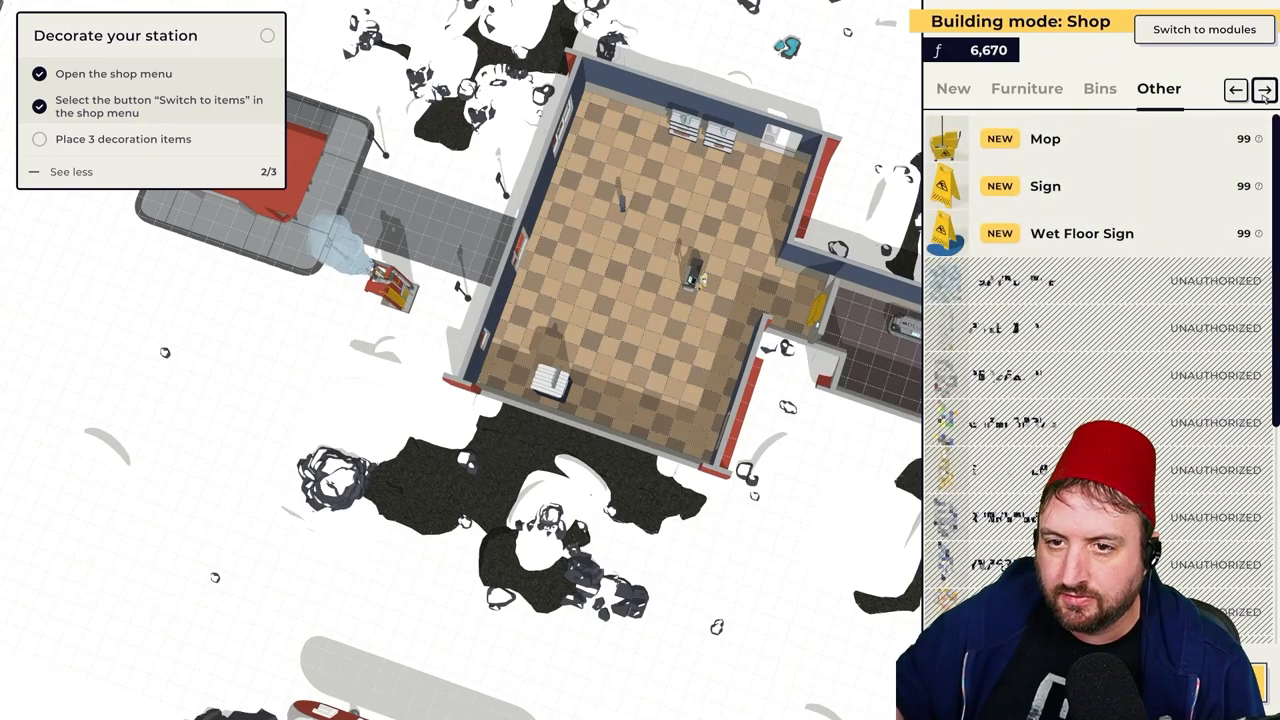
{"action": "left_click", "coordinate": [1045, 138]}
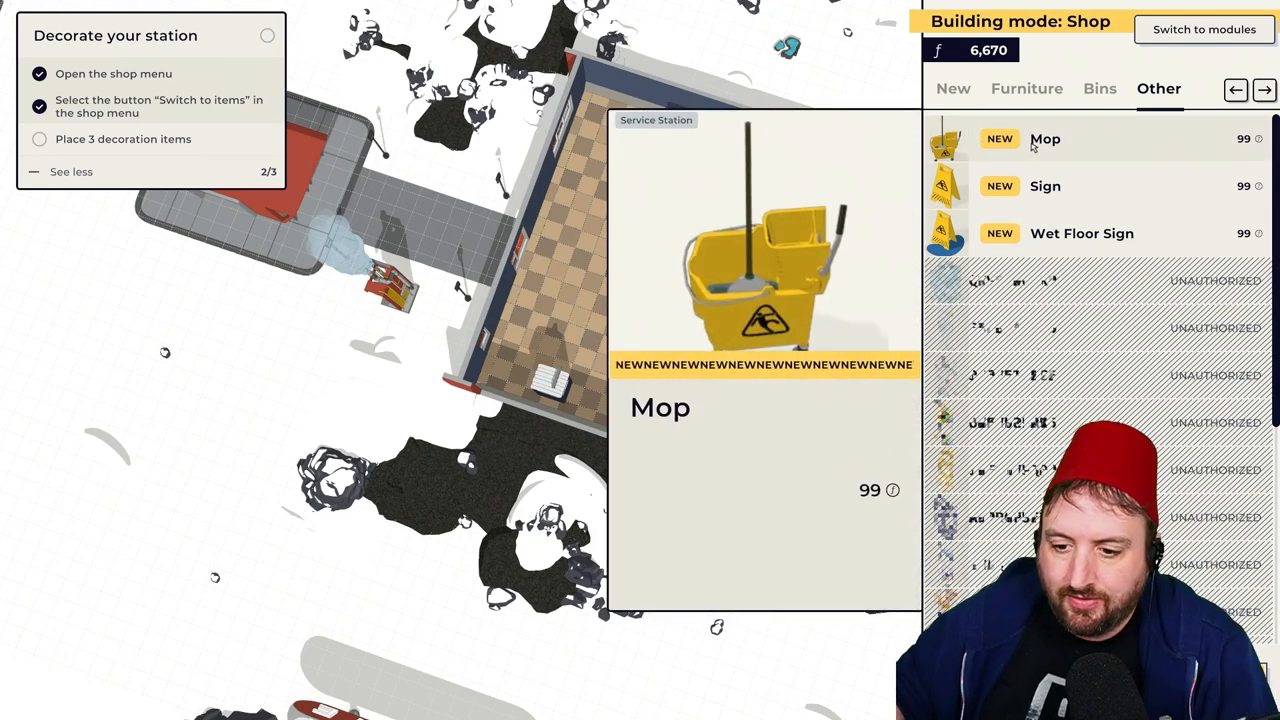
{"action": "left_click", "coordinate": [1045, 186]}
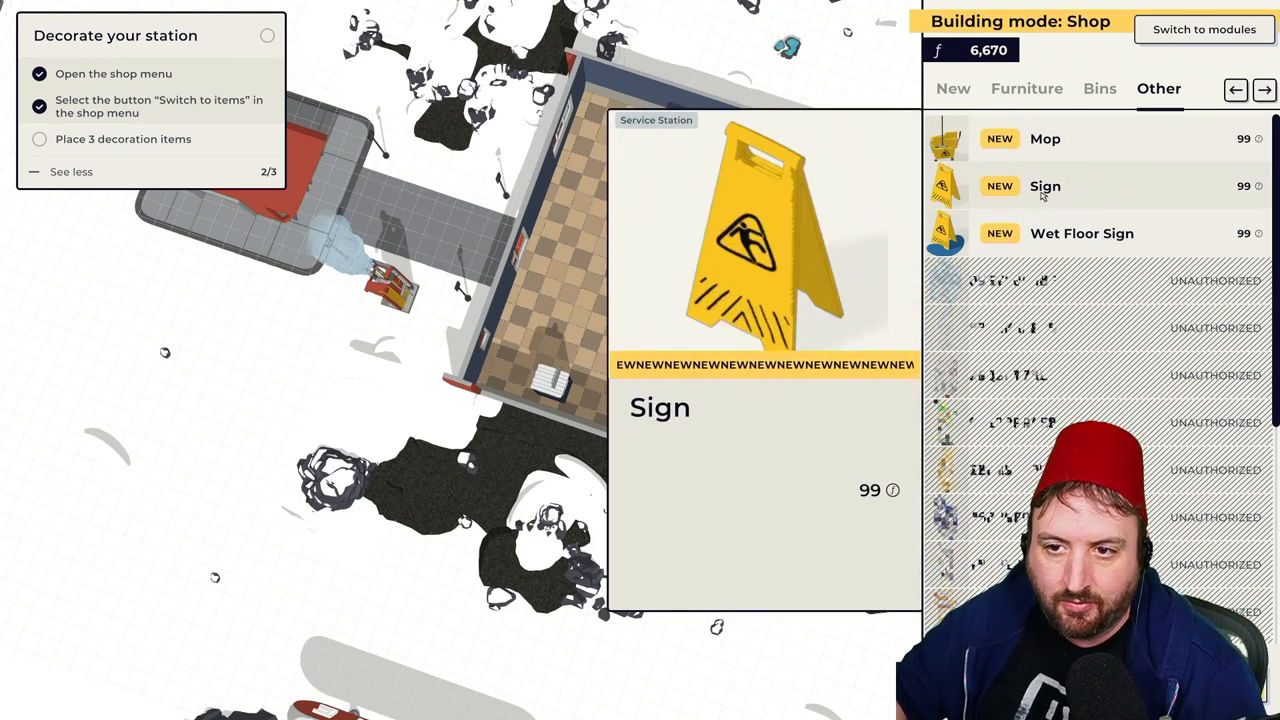
{"action": "left_click", "coordinate": [1045, 186]}
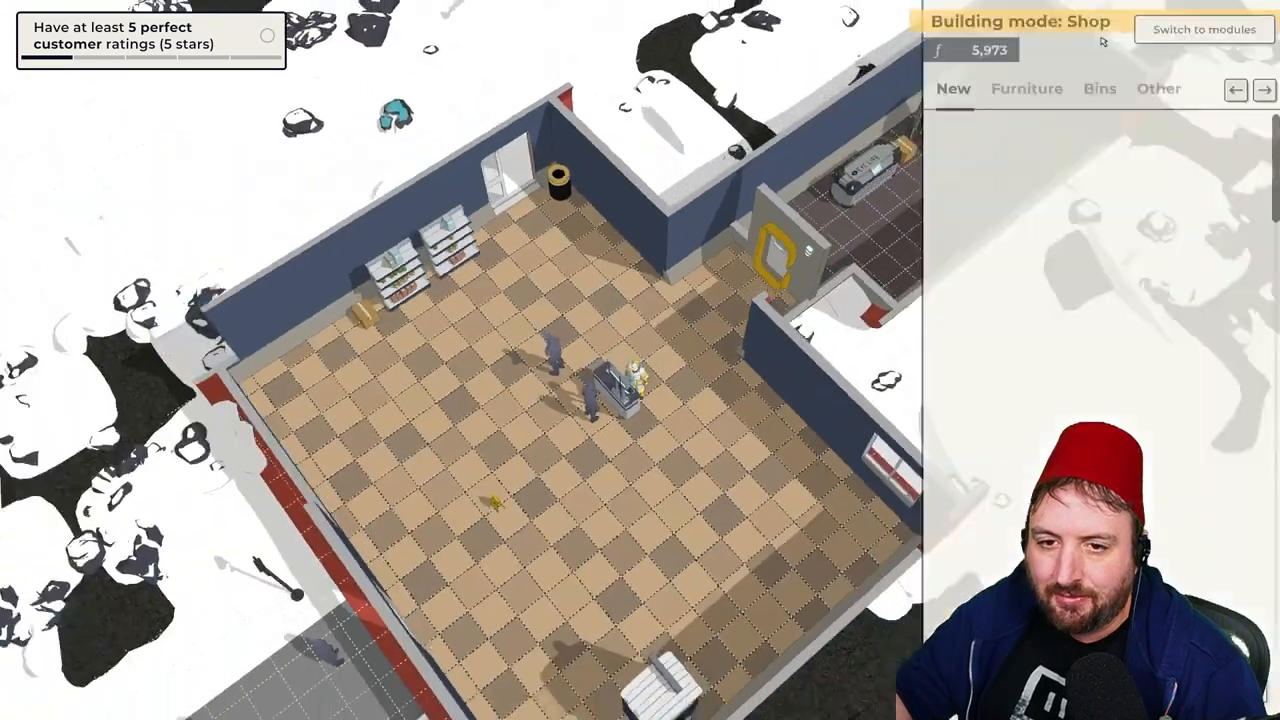
{"action": "left_click", "coordinate": [1208, 29]}
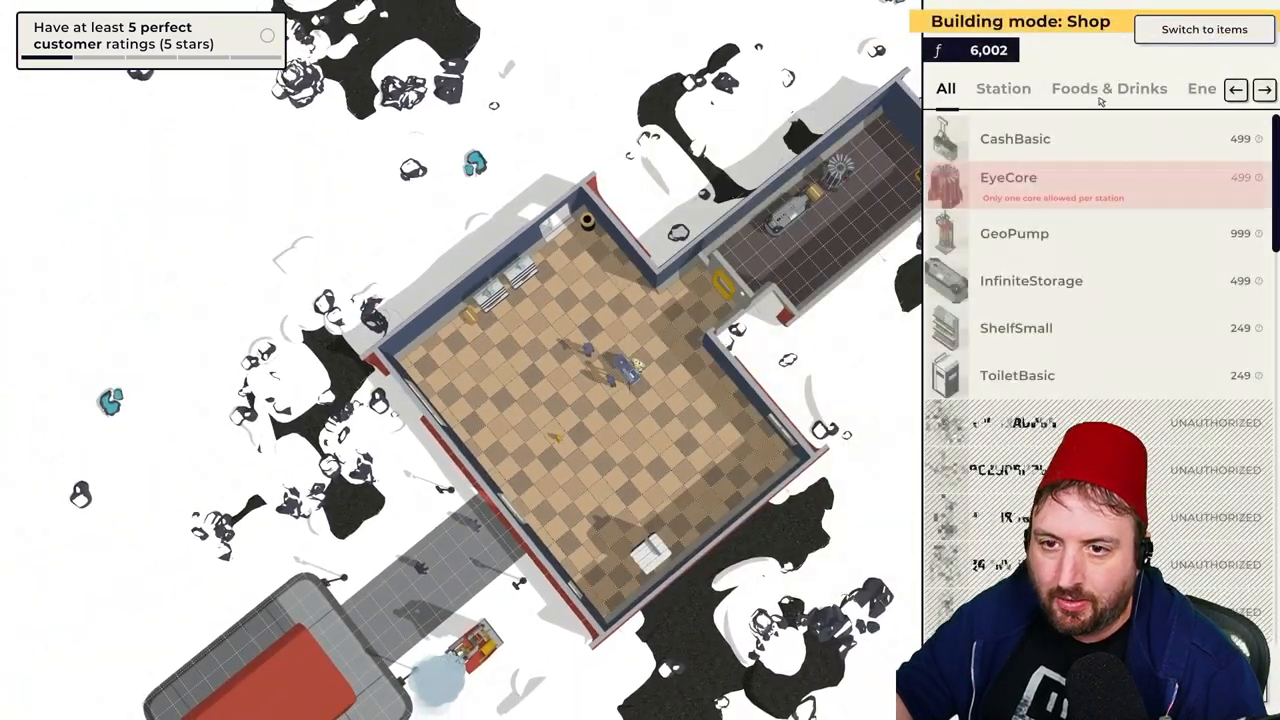
{"action": "left_click", "coordinate": [1199, 28]}
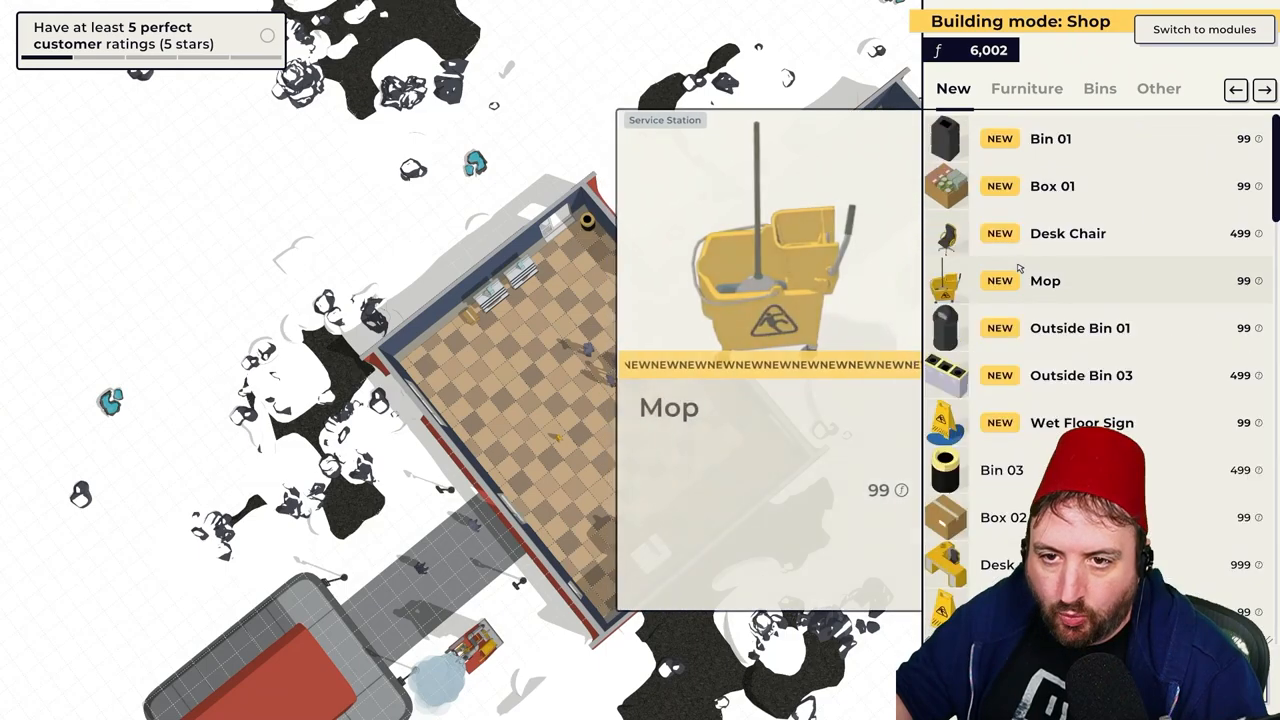
{"action": "left_click", "coordinate": [1045, 281]}
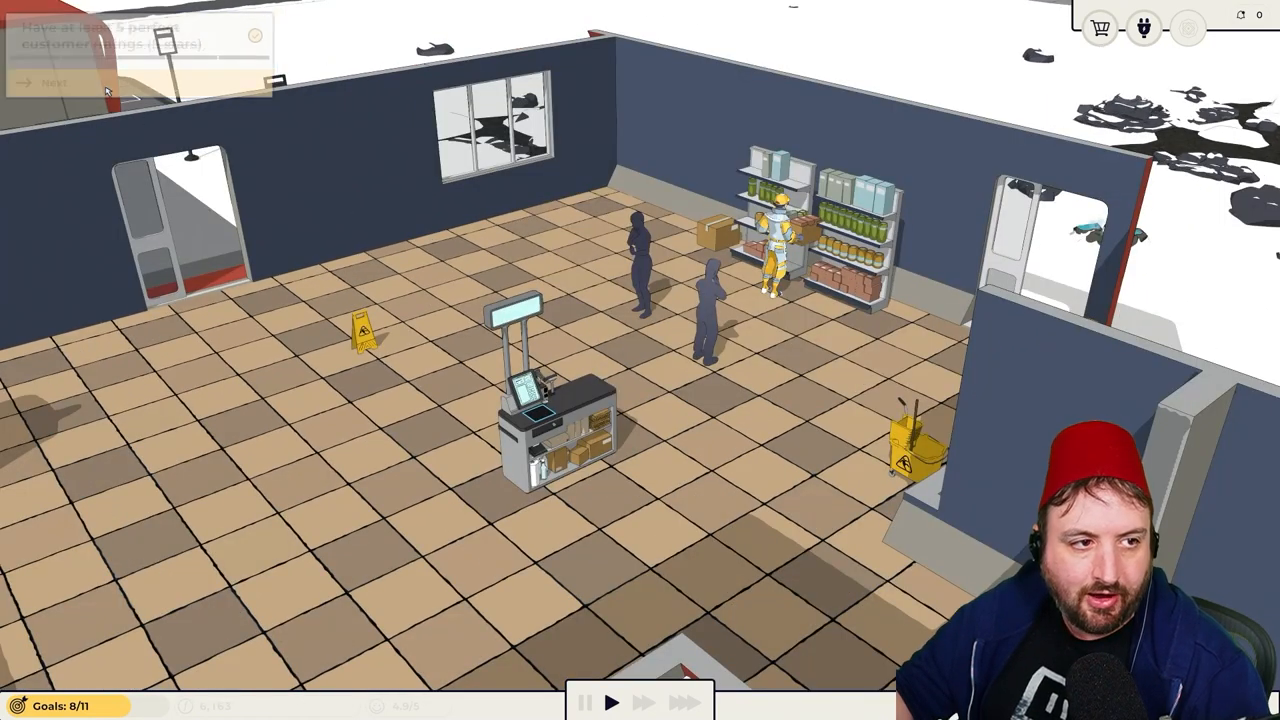
Choose the ShelfSmall shelf from the station module catalogue for placement
{"action": "left_click", "coordinate": [53, 80]}
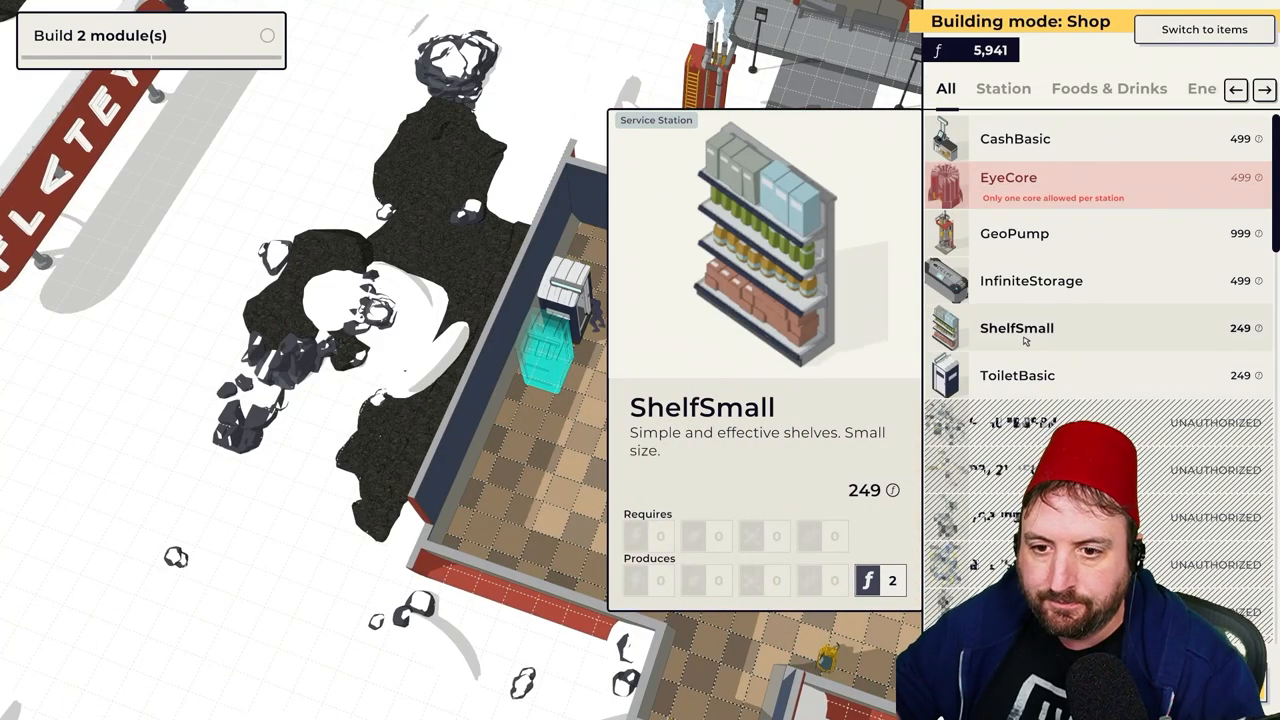
{"action": "left_click", "coordinate": [1017, 328]}
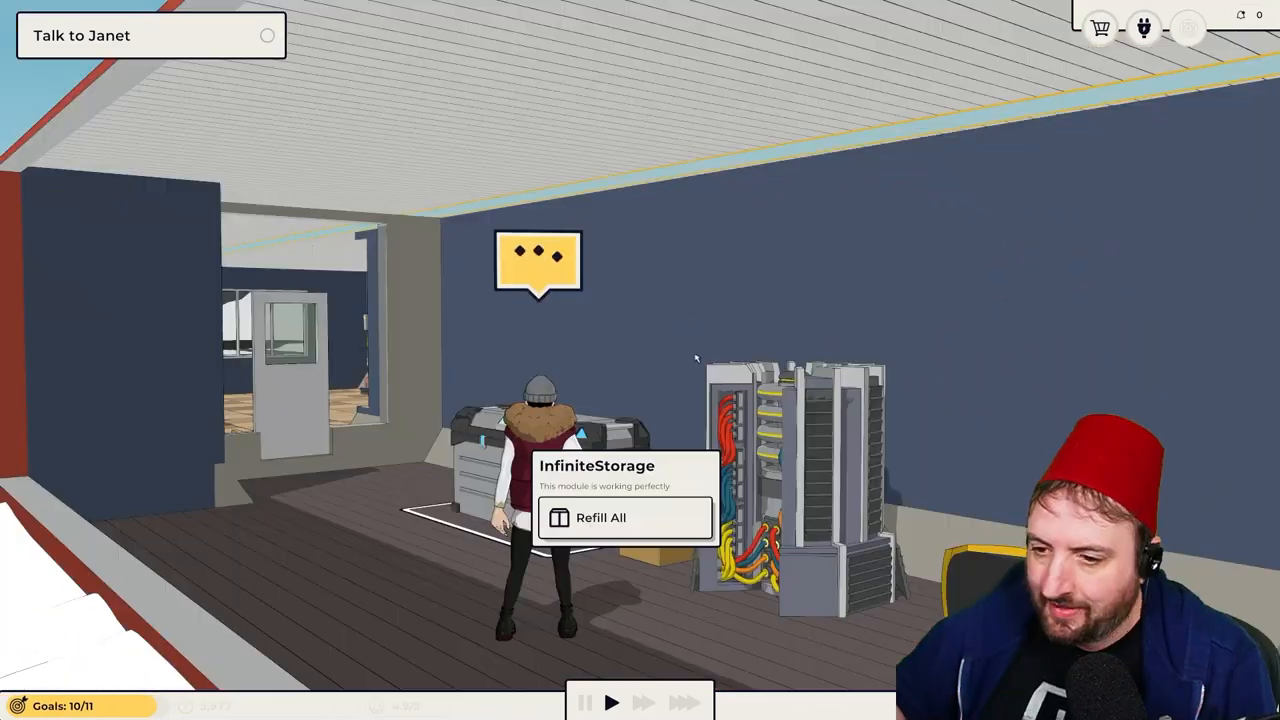
{"action": "left_click", "coordinate": [607, 517]}
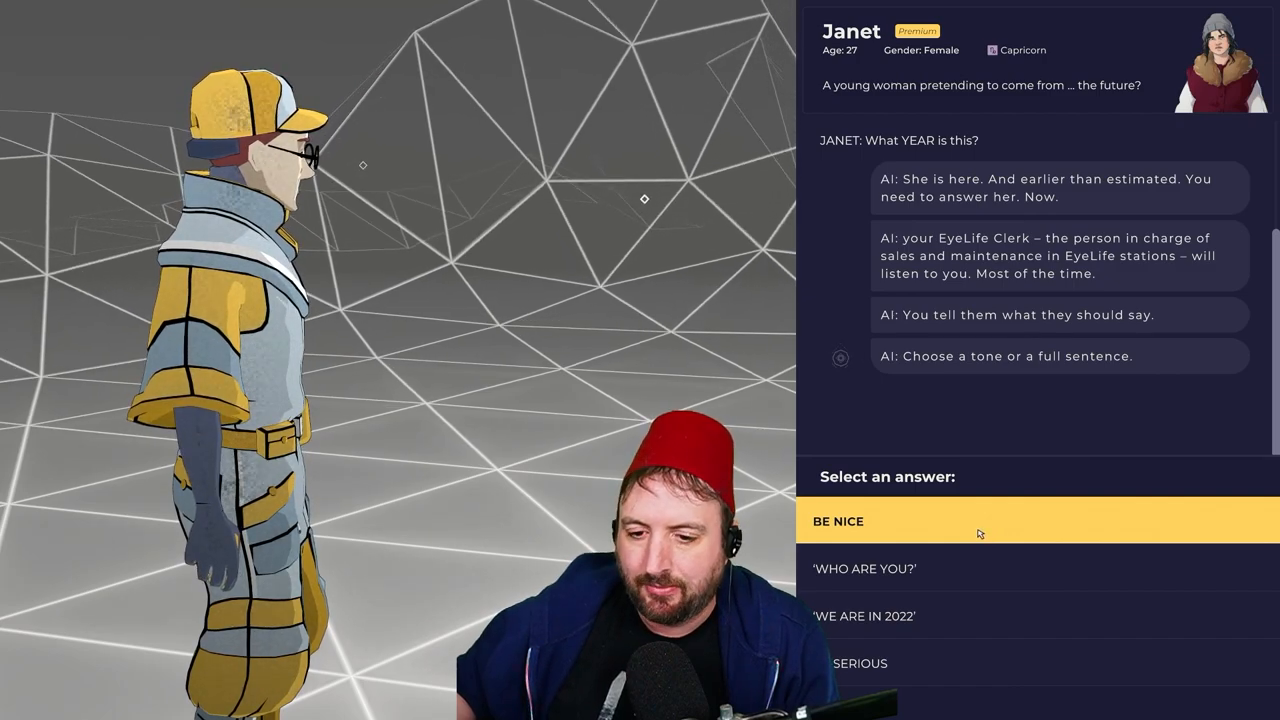
Answer Janet with the kind BE NICE reply
{"action": "left_click", "coordinate": [863, 616]}
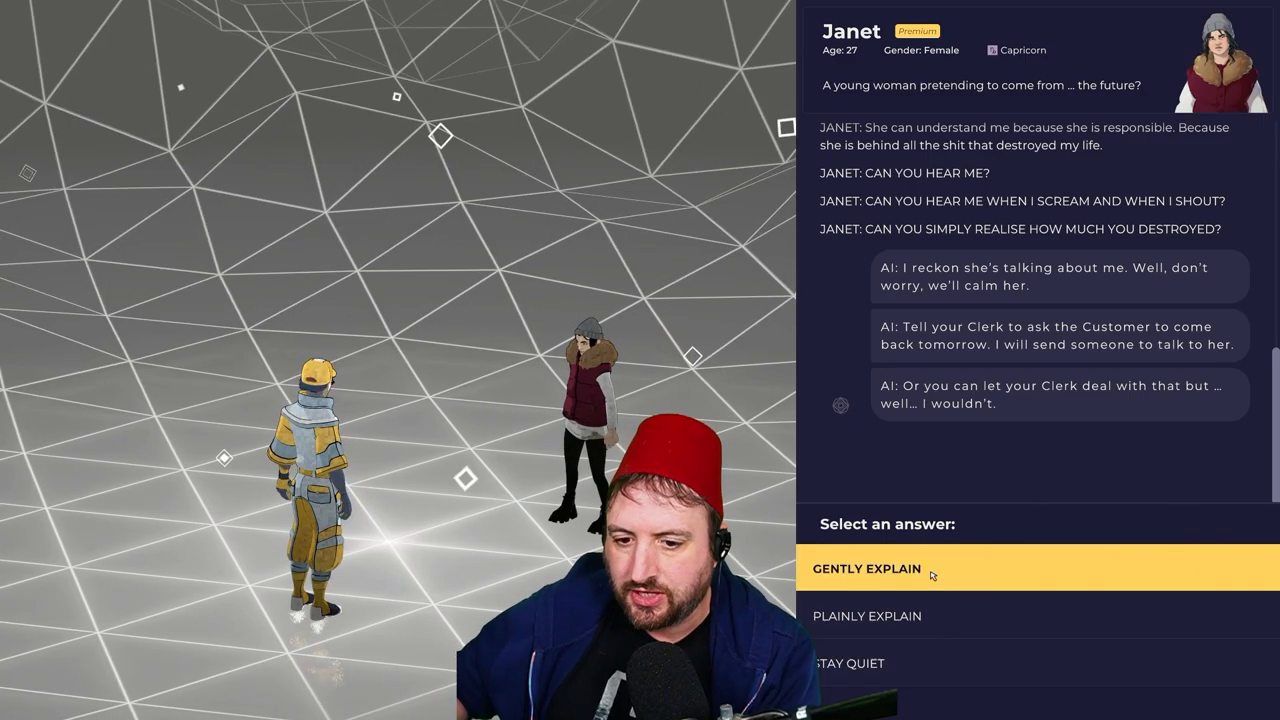
{"action": "left_click", "coordinate": [867, 568]}
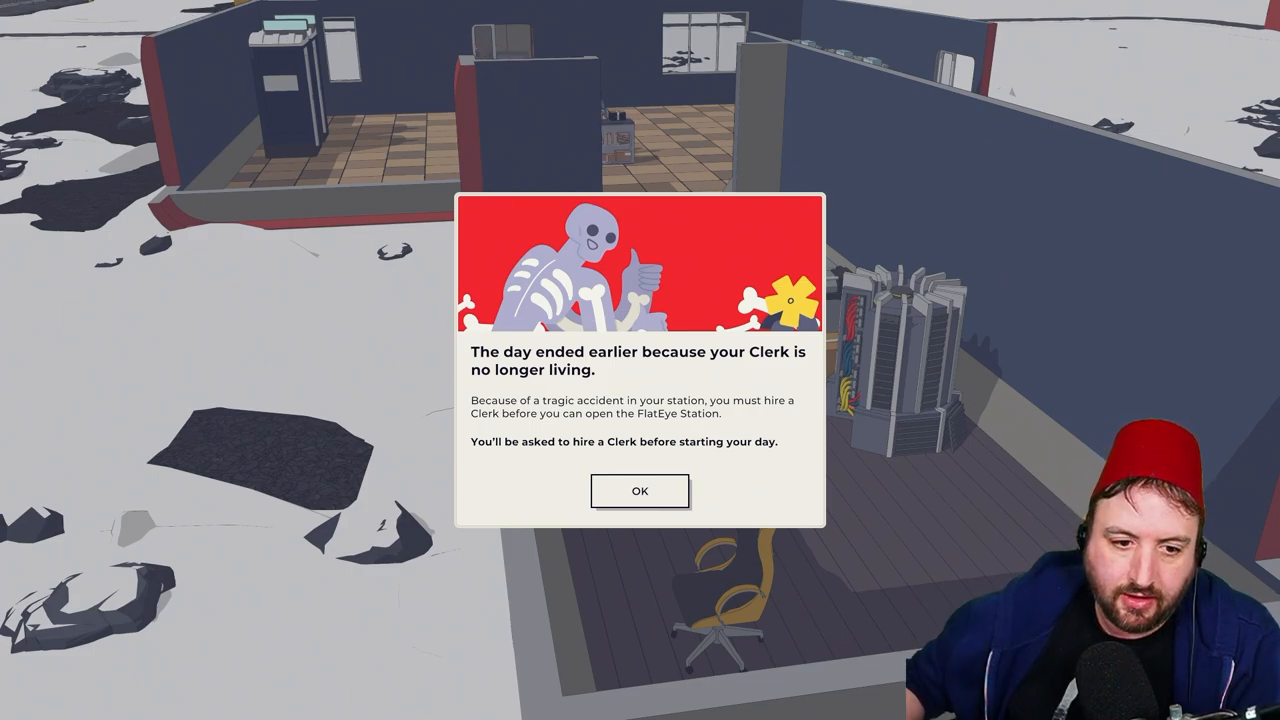
{"action": "mouse_move", "coordinate": [663, 494]}
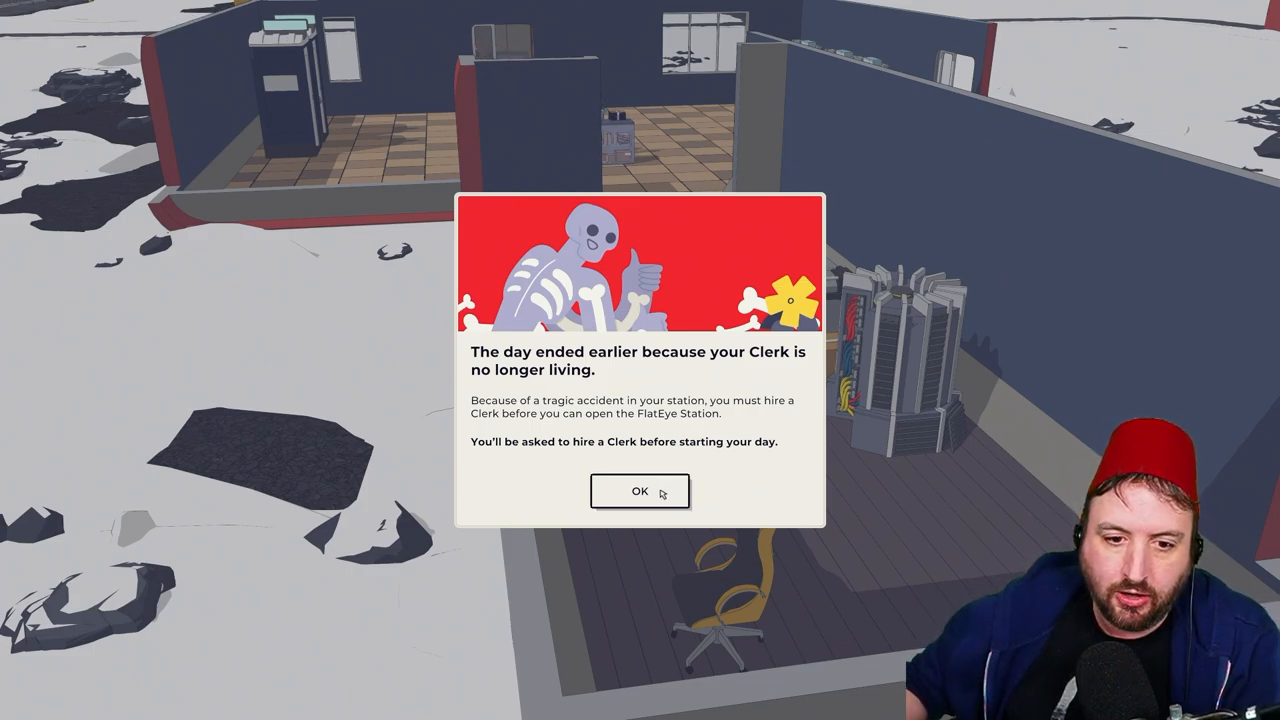
Dismiss the clerk's death notice and accept the TechTree, FlatHIVE and 2-tech-point package
{"action": "left_click", "coordinate": [639, 491]}
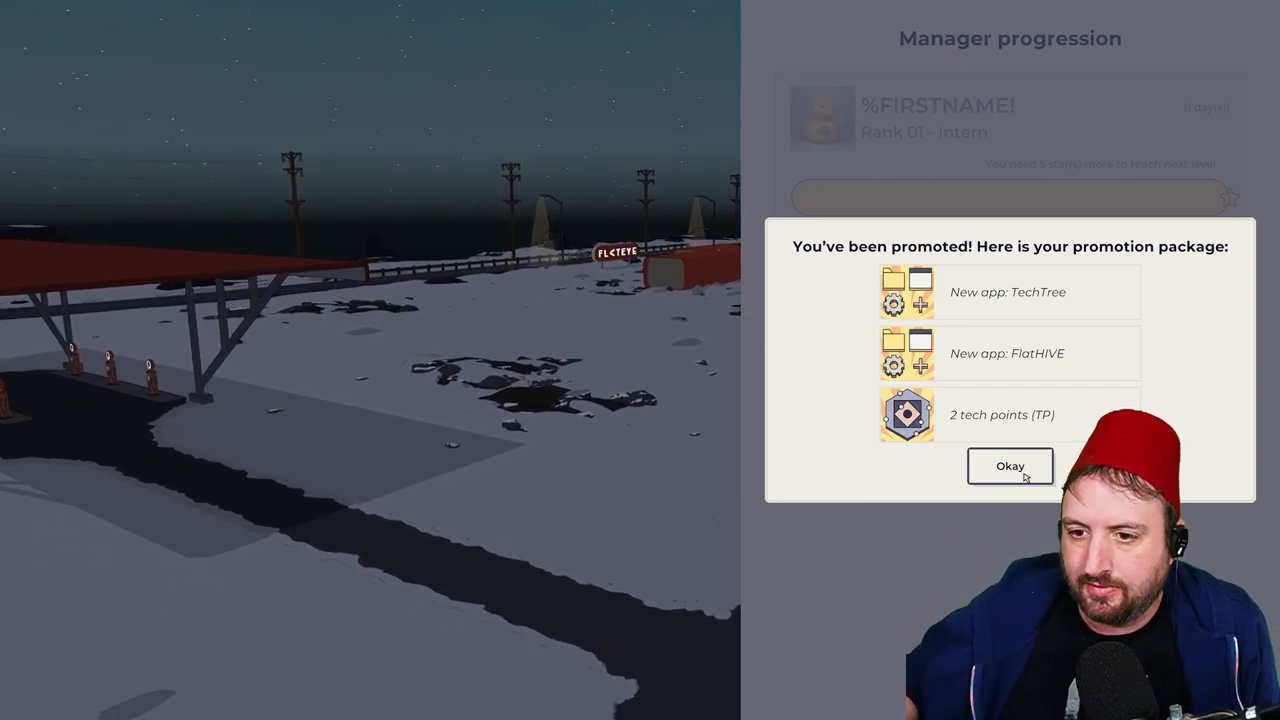
{"action": "left_click", "coordinate": [1009, 465]}
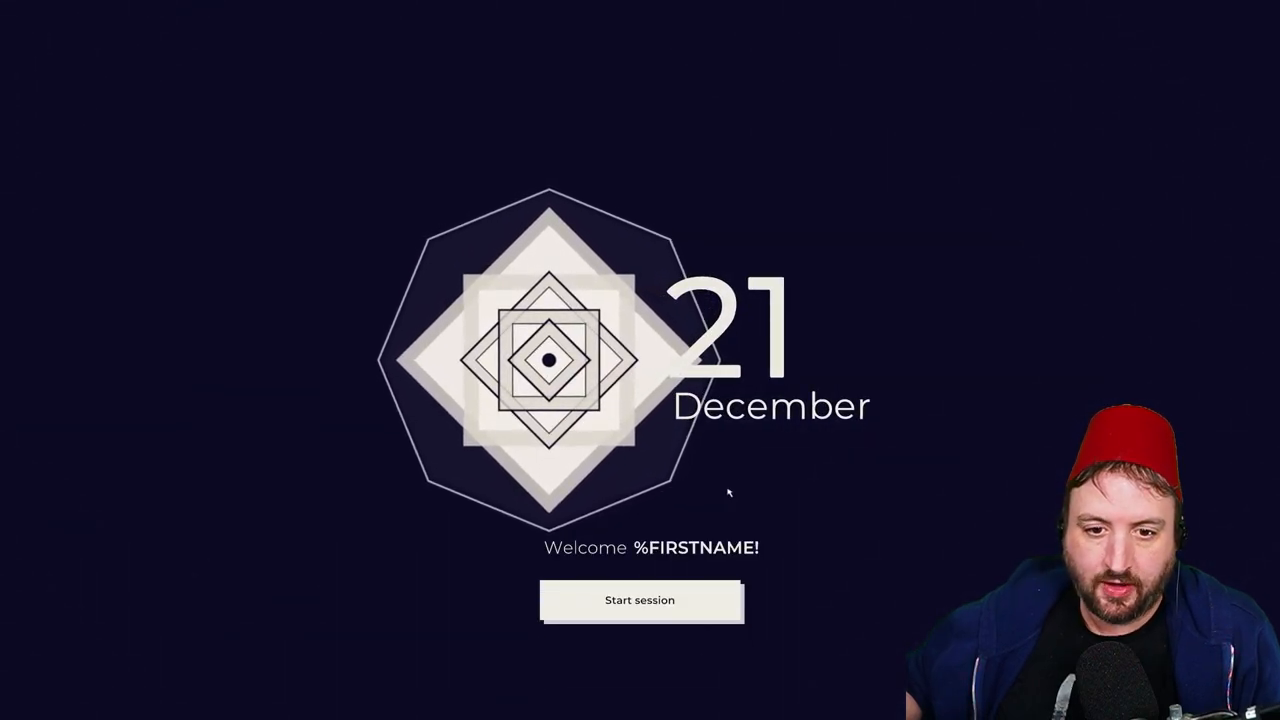
{"action": "mouse_move", "coordinate": [687, 573]}
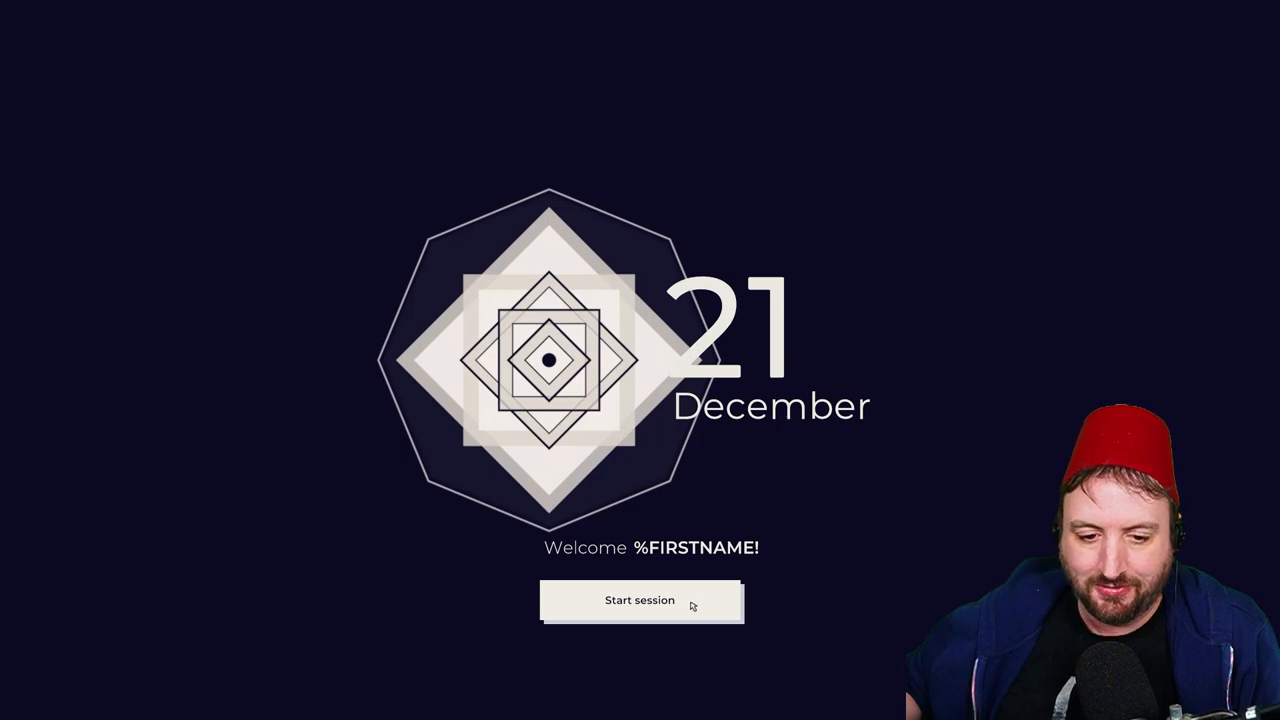
Start the 21 December session and set the work station name to DrG
{"action": "left_click", "coordinate": [642, 601]}
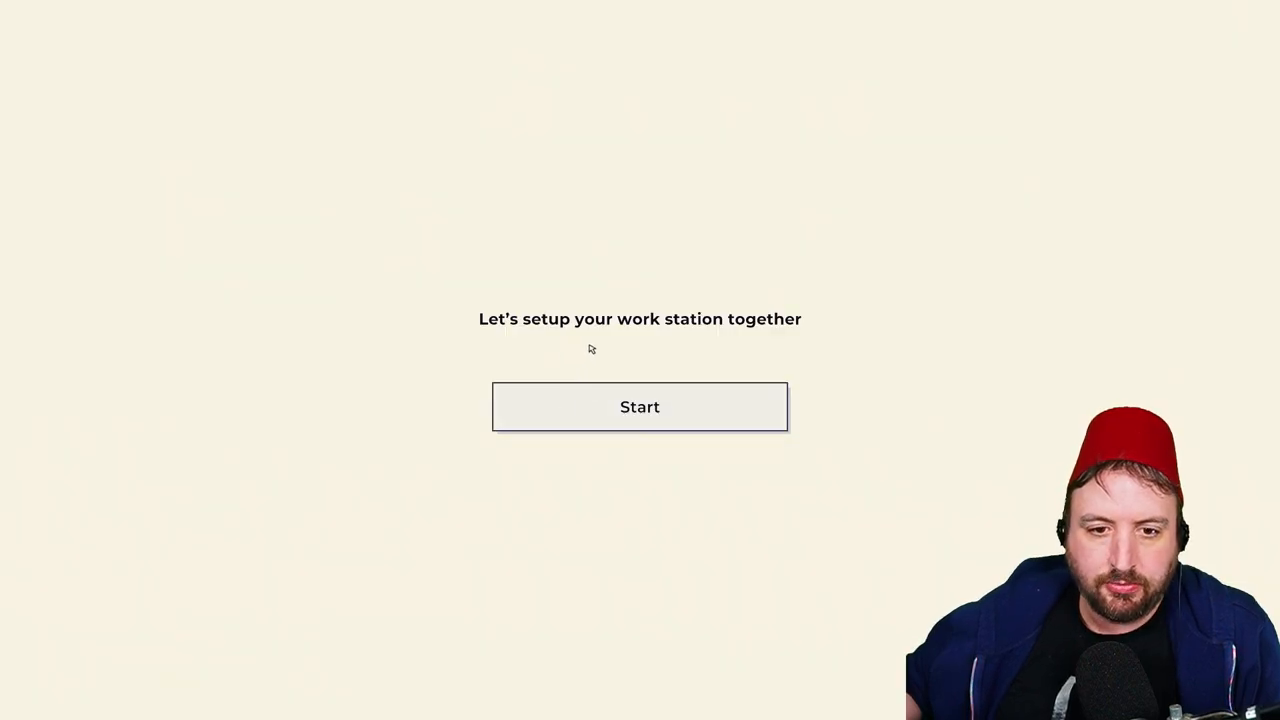
{"action": "left_click", "coordinate": [640, 407]}
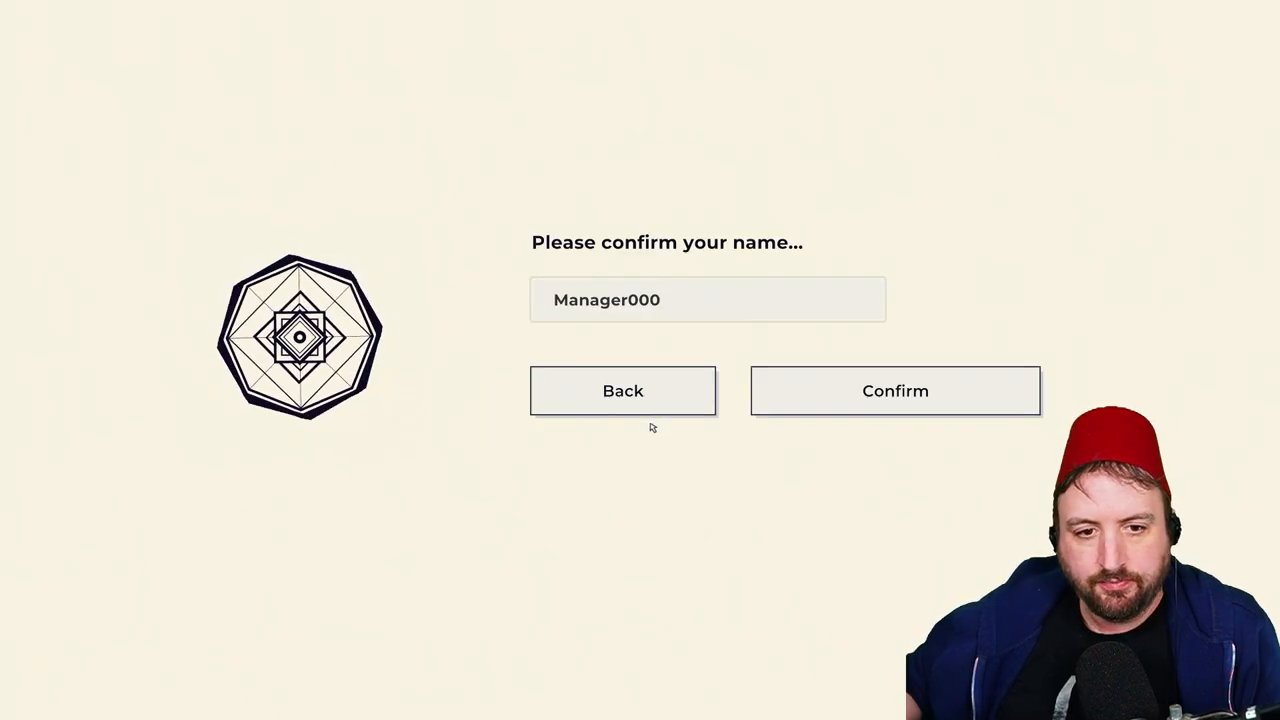
{"action": "double_click", "coordinate": [606, 300]}
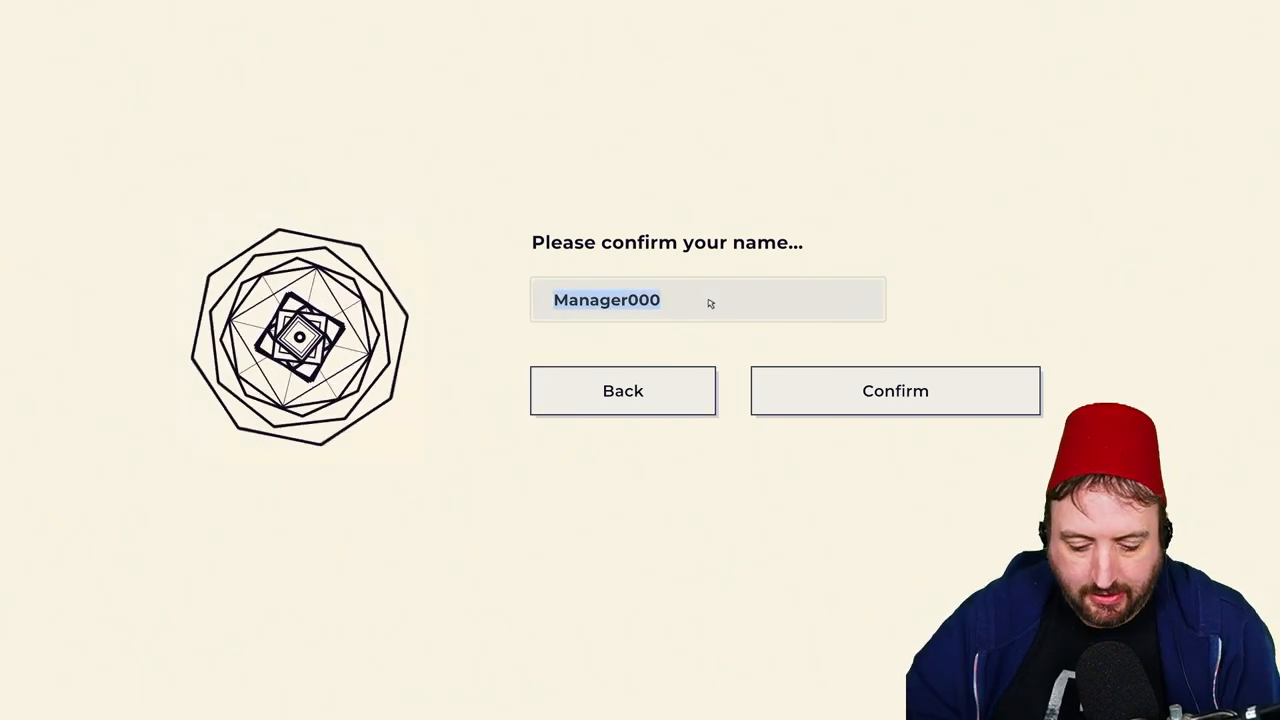
{"action": "type", "text": "DrG"}
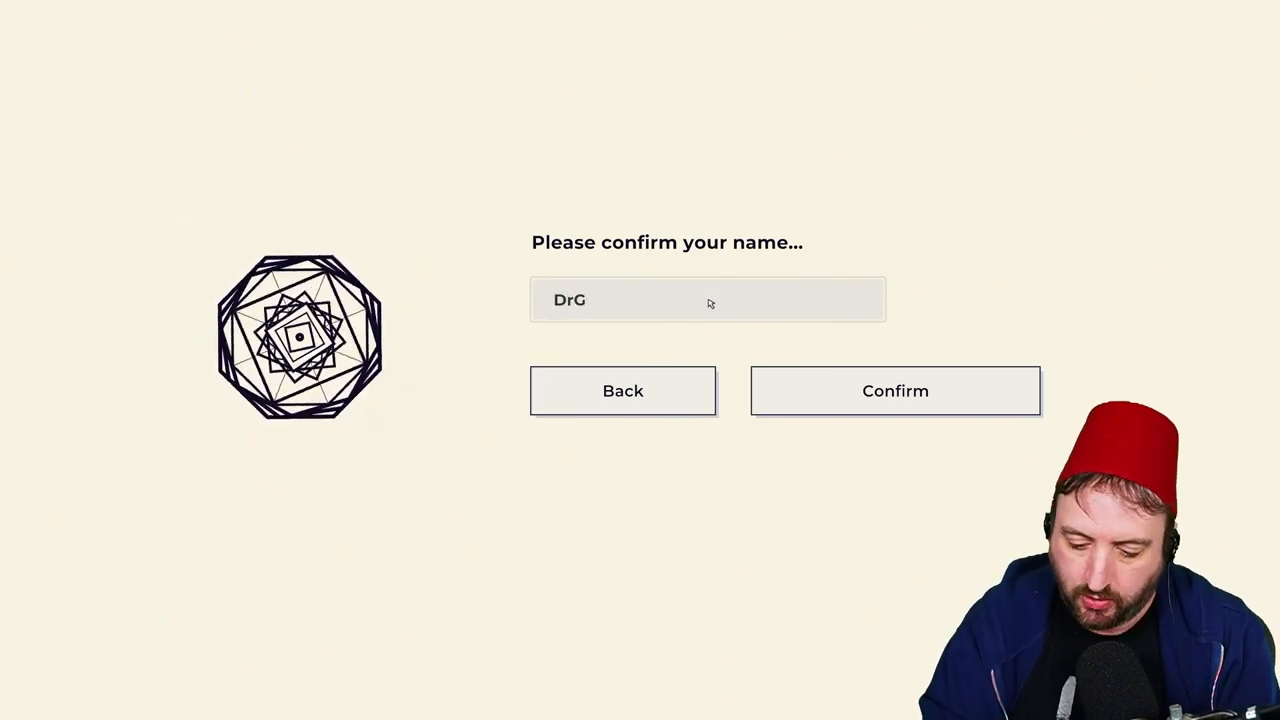
{"action": "left_click", "coordinate": [895, 391]}
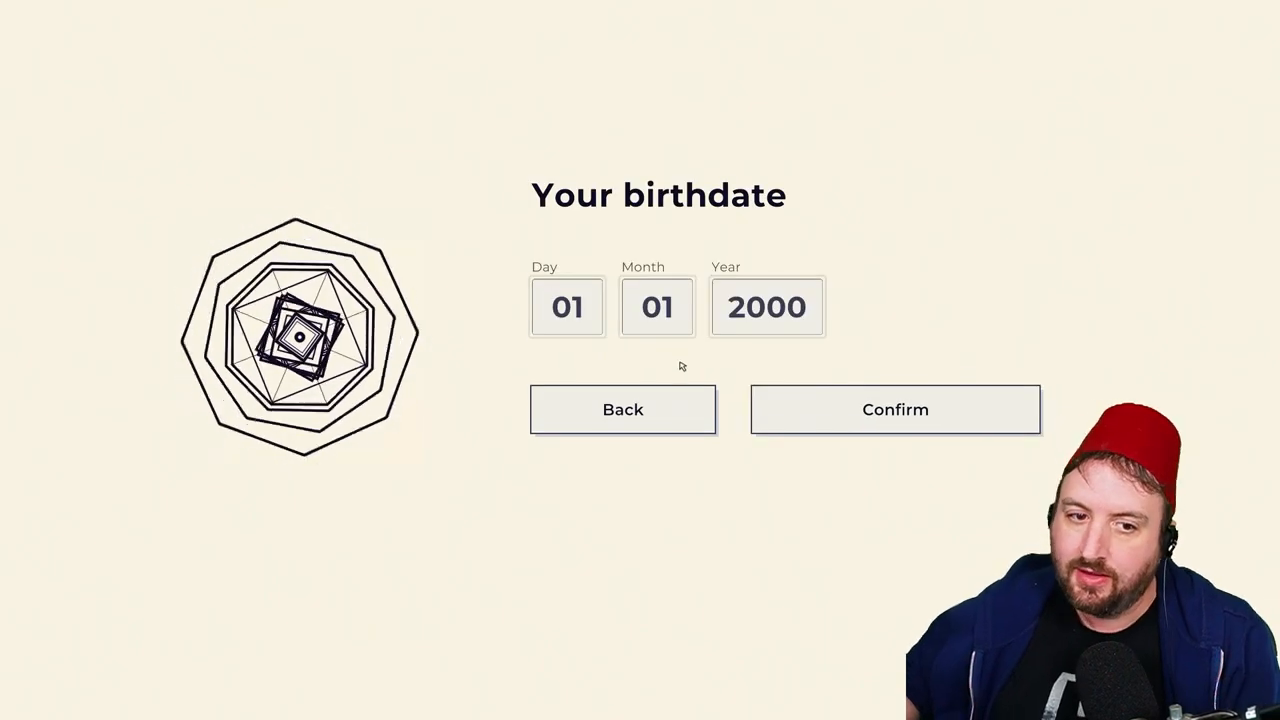
Set the birth day to 23 and confirm the 23 January 2000 birthdate
{"action": "left_click", "coordinate": [567, 307]}
{"action": "type", "text": "23"}
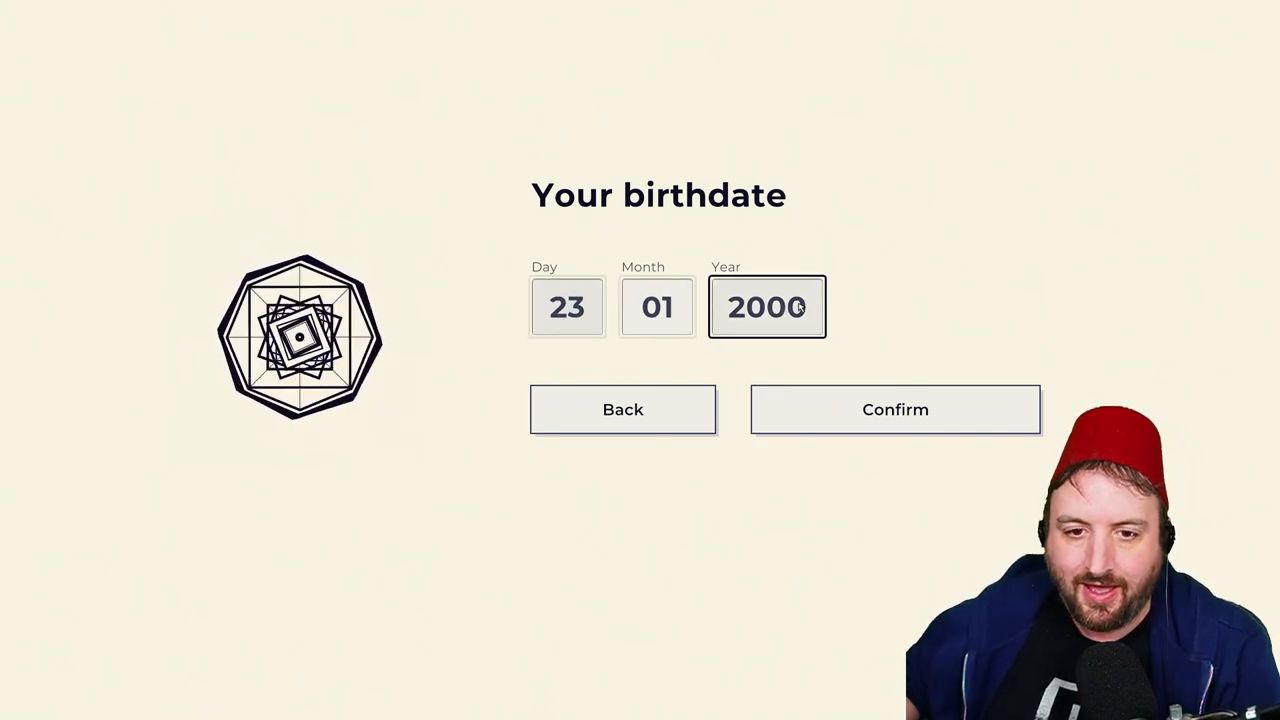
{"action": "left_click", "coordinate": [895, 409]}
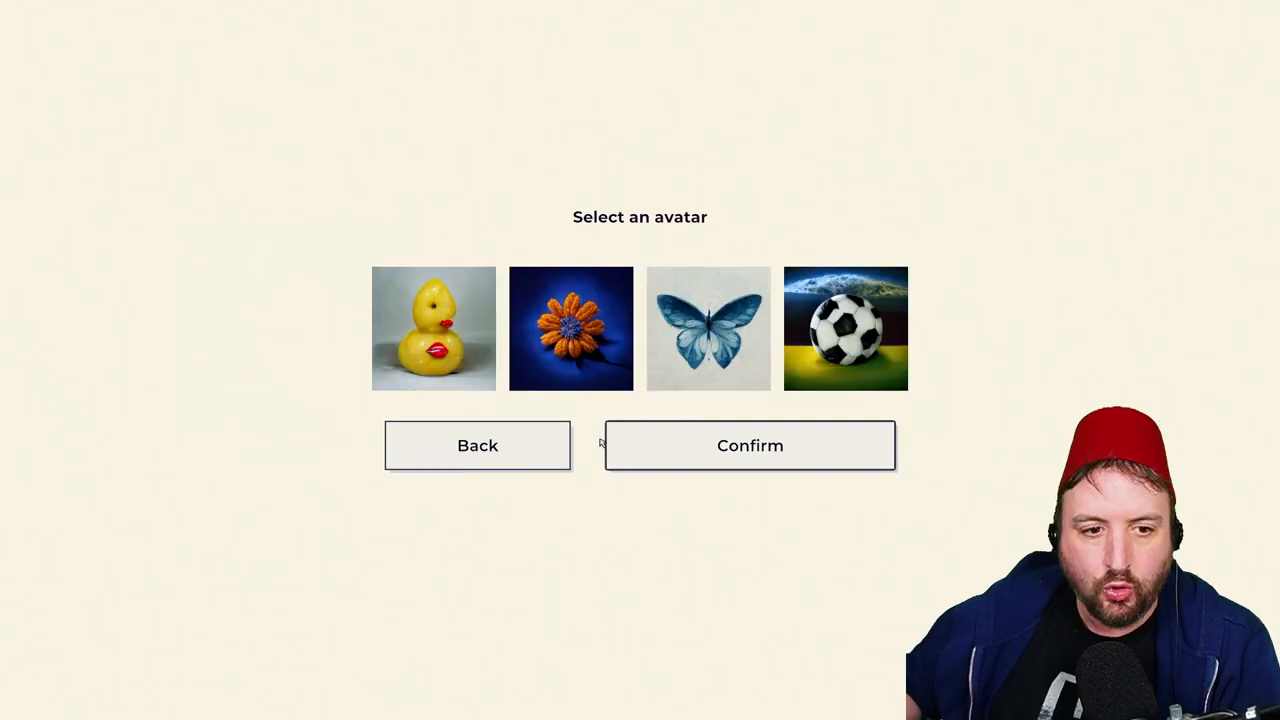
Pick the yellow rubber duck avatar and finish the workstation setup
{"action": "left_click", "coordinate": [433, 328]}
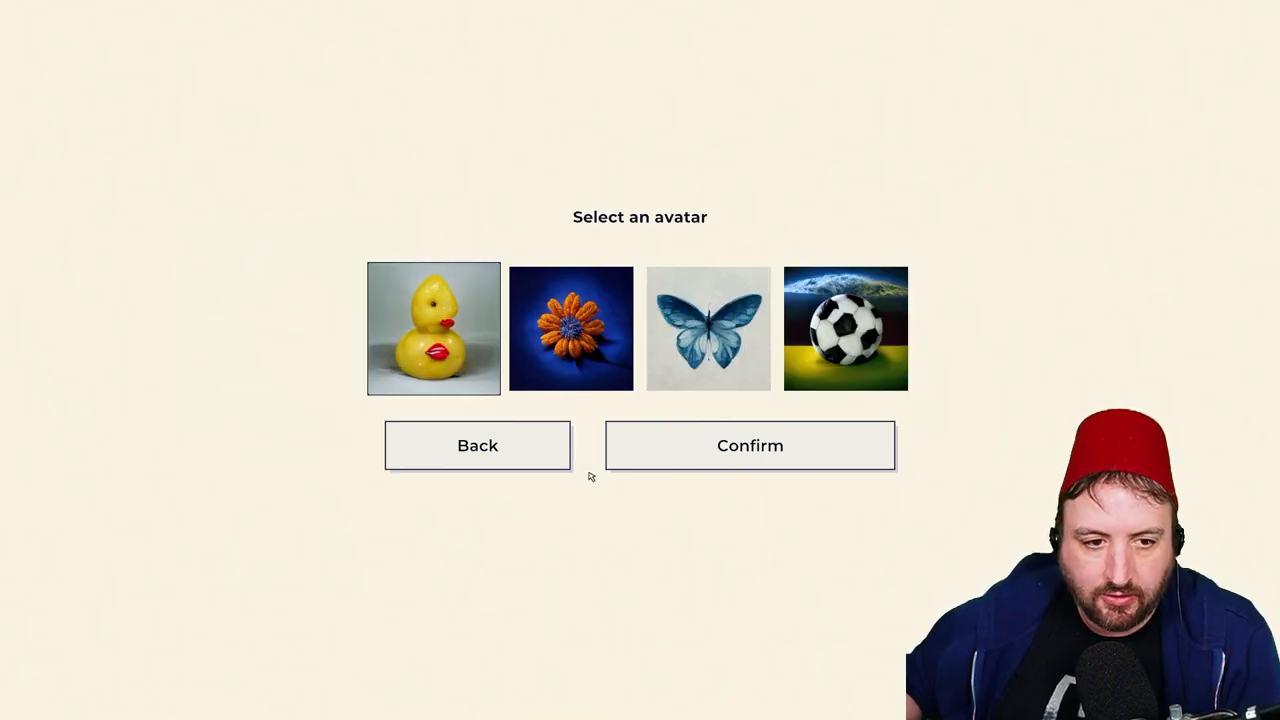
{"action": "mouse_move", "coordinate": [481, 385]}
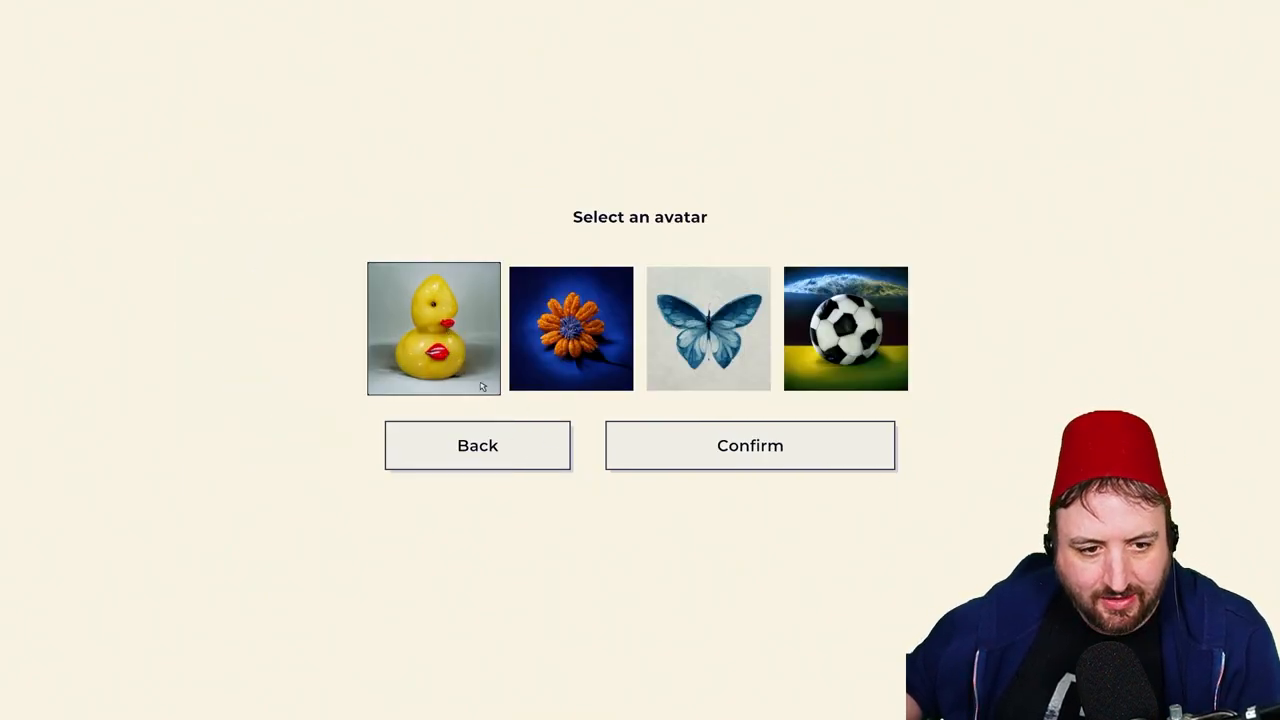
{"action": "left_click", "coordinate": [749, 445]}
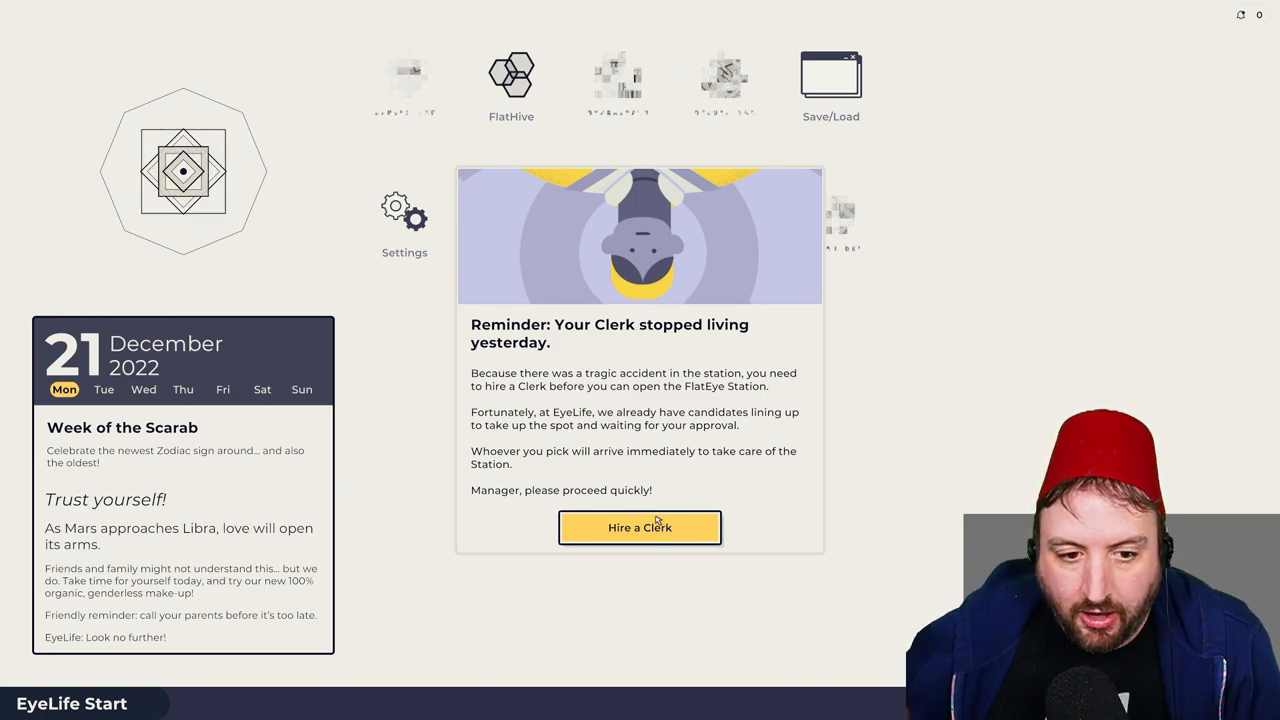
Compare the ƒ500 and ƒ1000 clerk candidates and hire the ƒ1000 one
{"action": "left_click", "coordinate": [639, 527]}
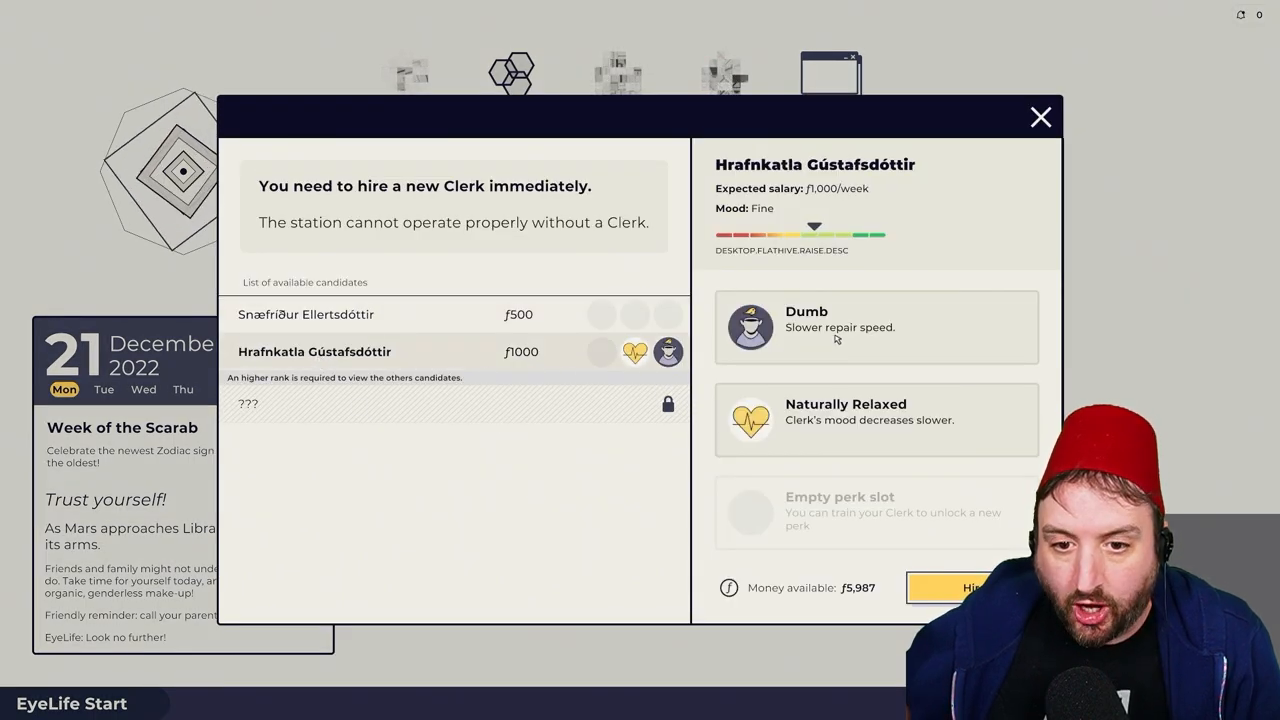
{"action": "left_click", "coordinate": [307, 314]}
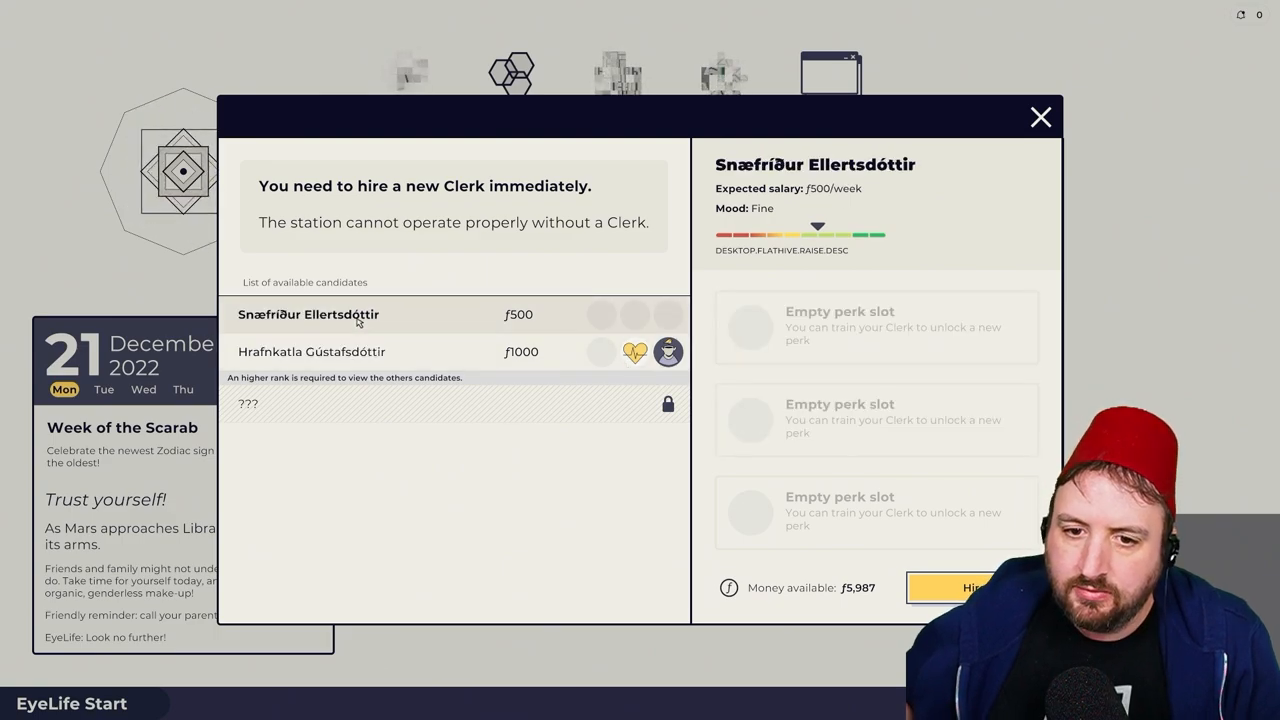
{"action": "left_click", "coordinate": [313, 351]}
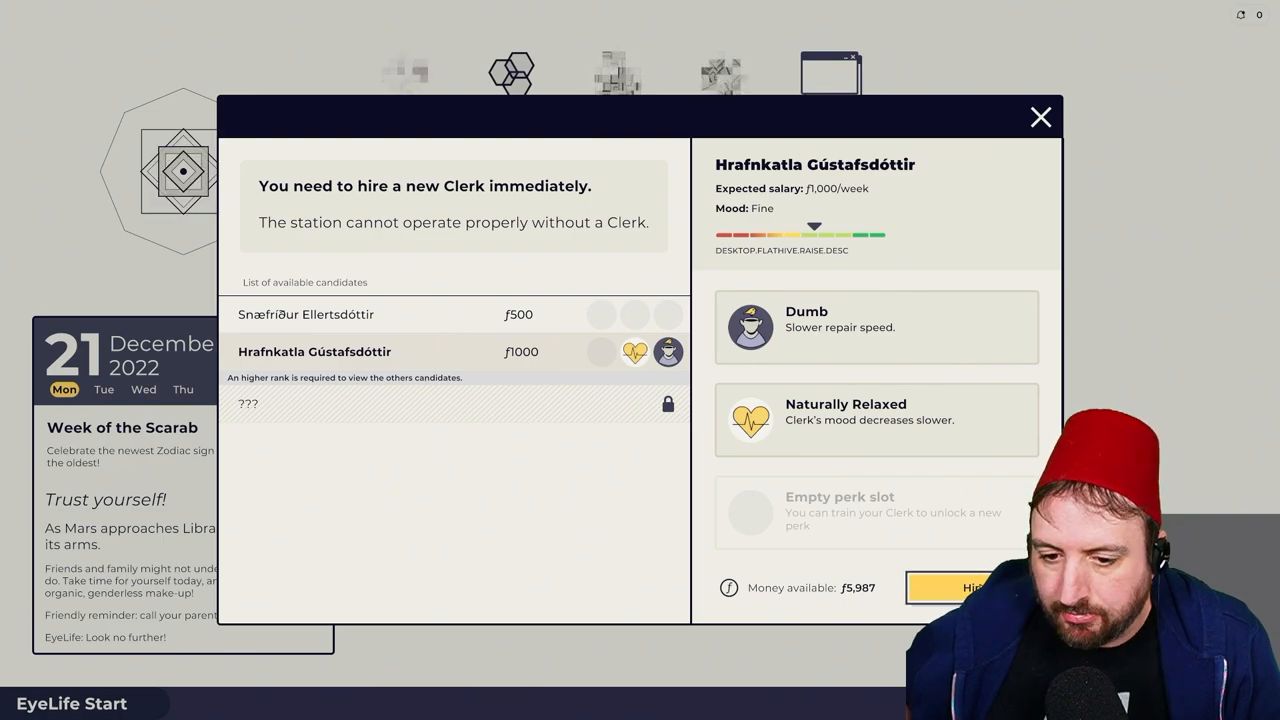
{"action": "left_click", "coordinate": [1039, 117]}
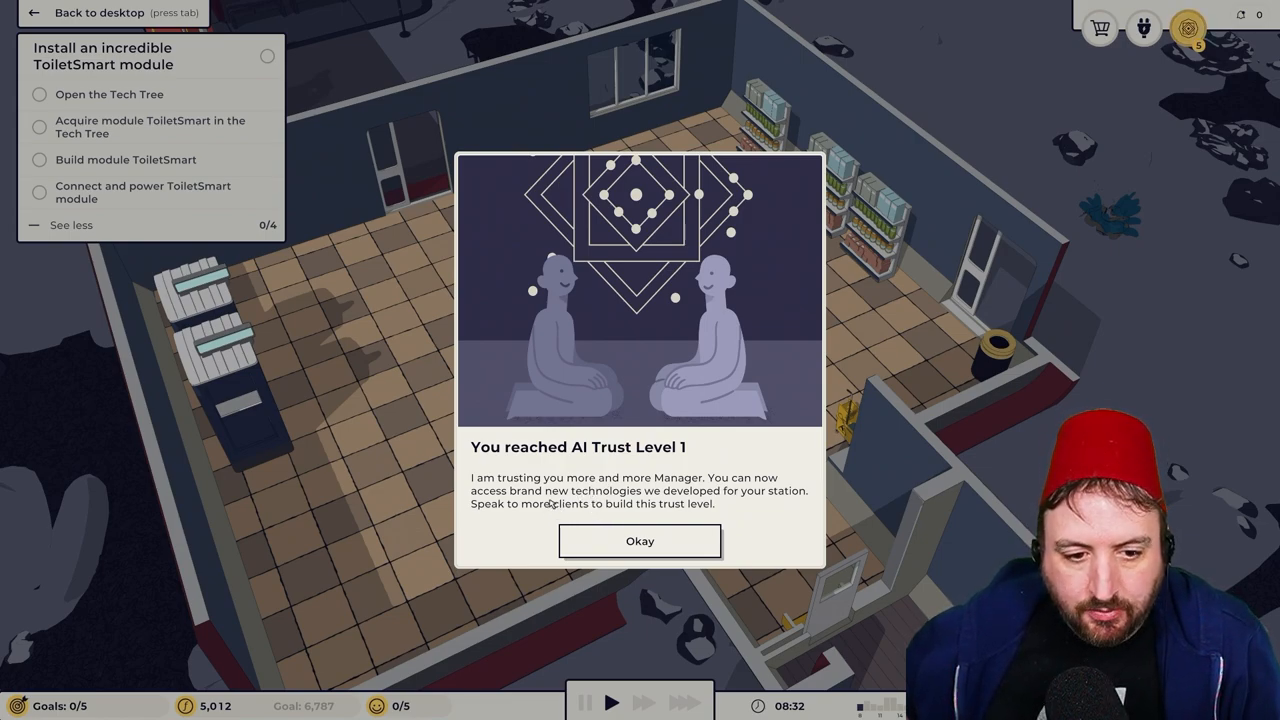
{"action": "mouse_move", "coordinate": [578, 511]}
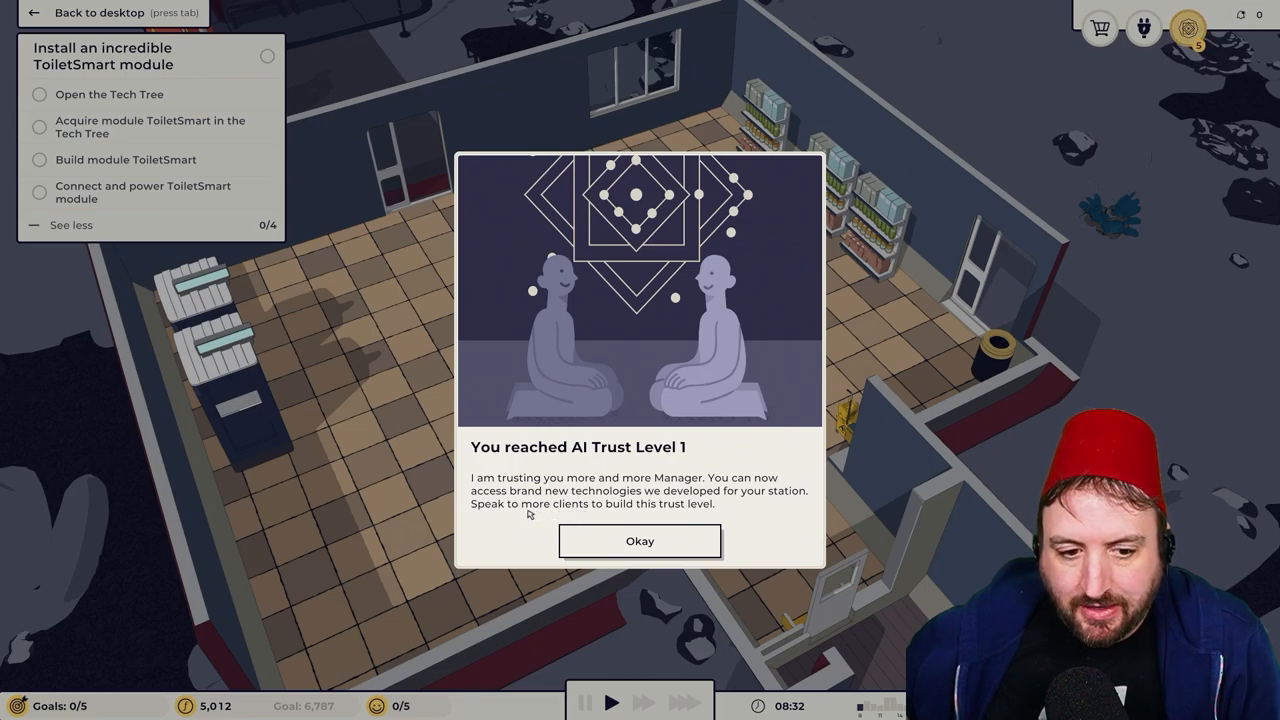
{"action": "mouse_move", "coordinate": [602, 517]}
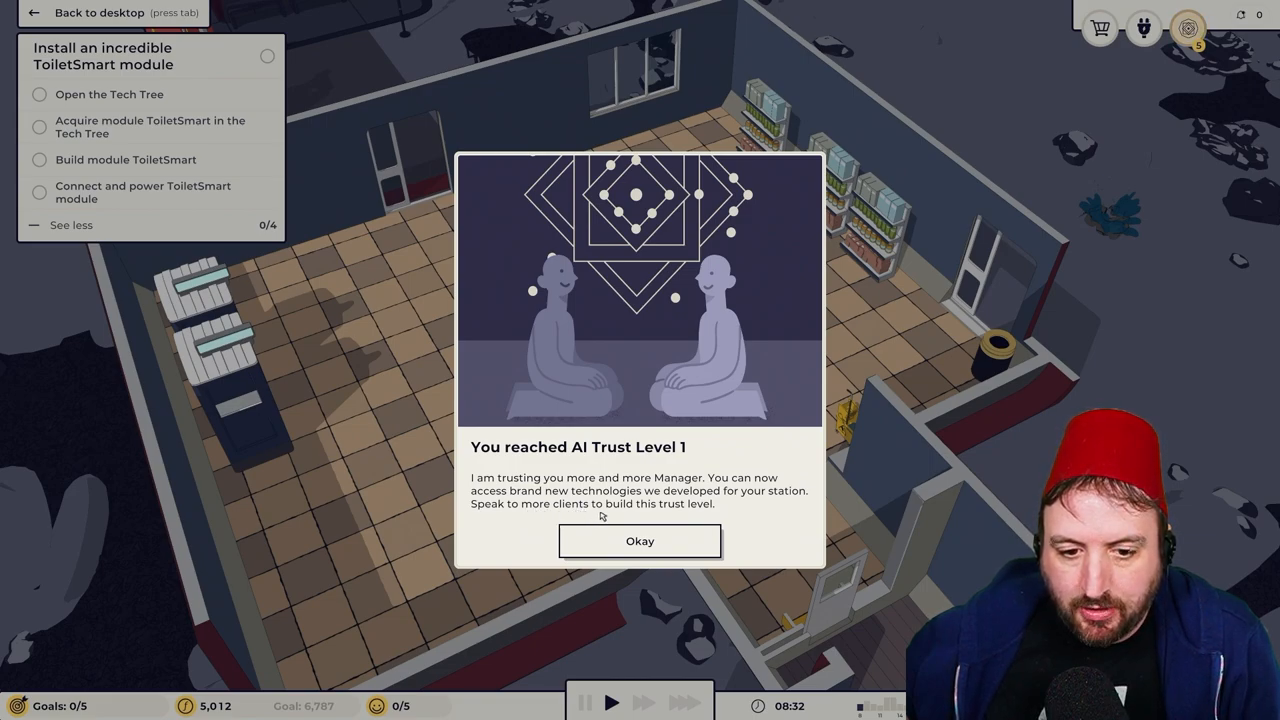
Dismiss the AI Trust Level 1 notice
{"action": "left_click", "coordinate": [639, 541]}
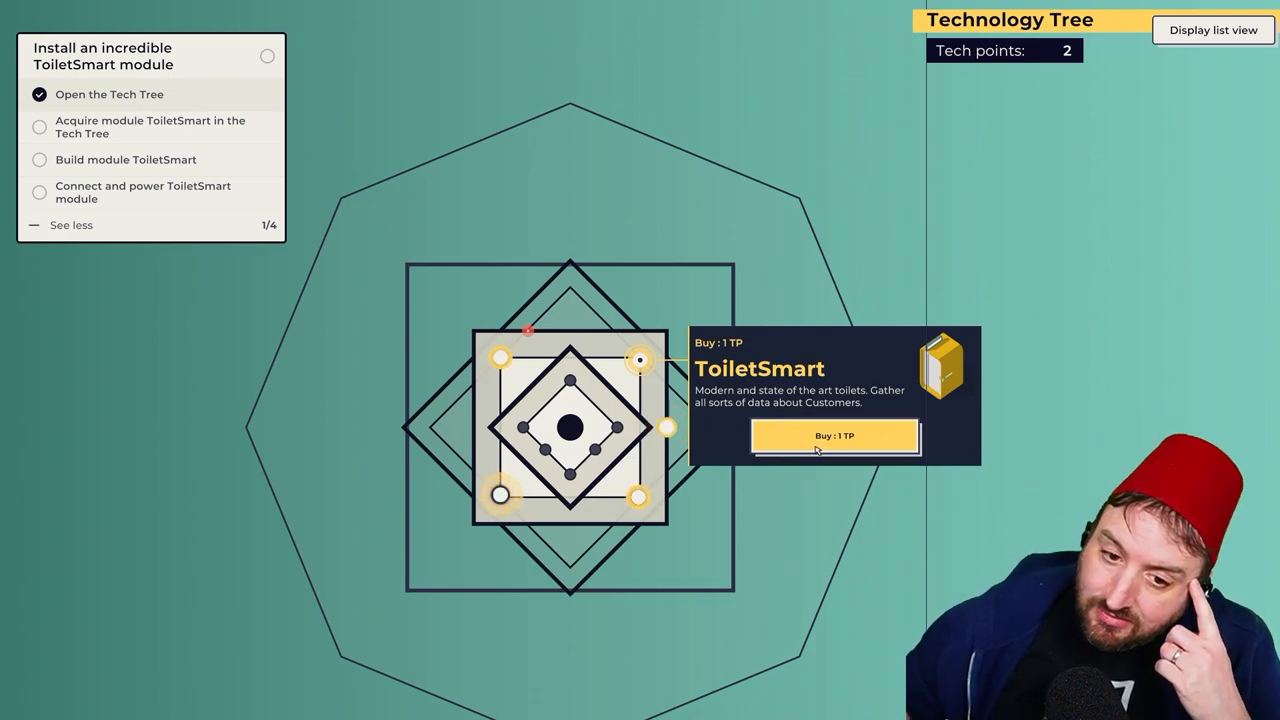
Buy ToiletSmart in the Technology Tree for 1 TP
{"action": "left_click", "coordinate": [834, 436]}
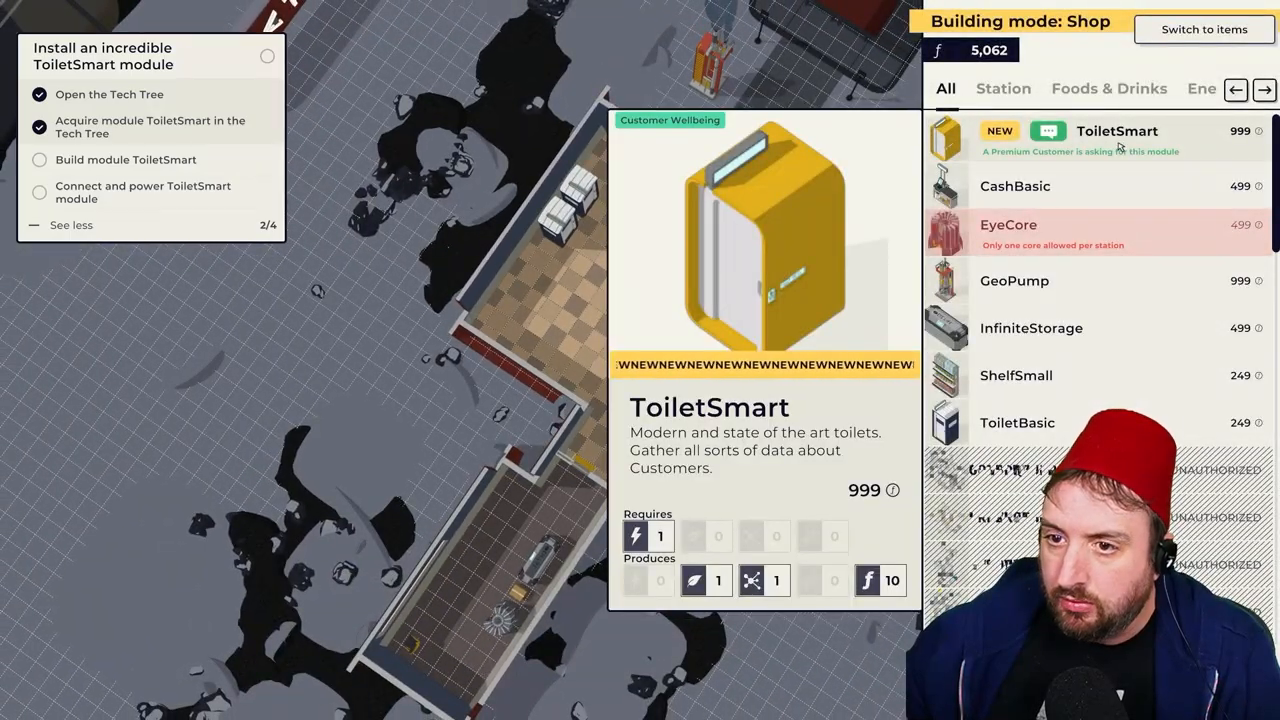
Pick ToiletSmart from the build shop to place in the station
{"action": "left_click", "coordinate": [1117, 131]}
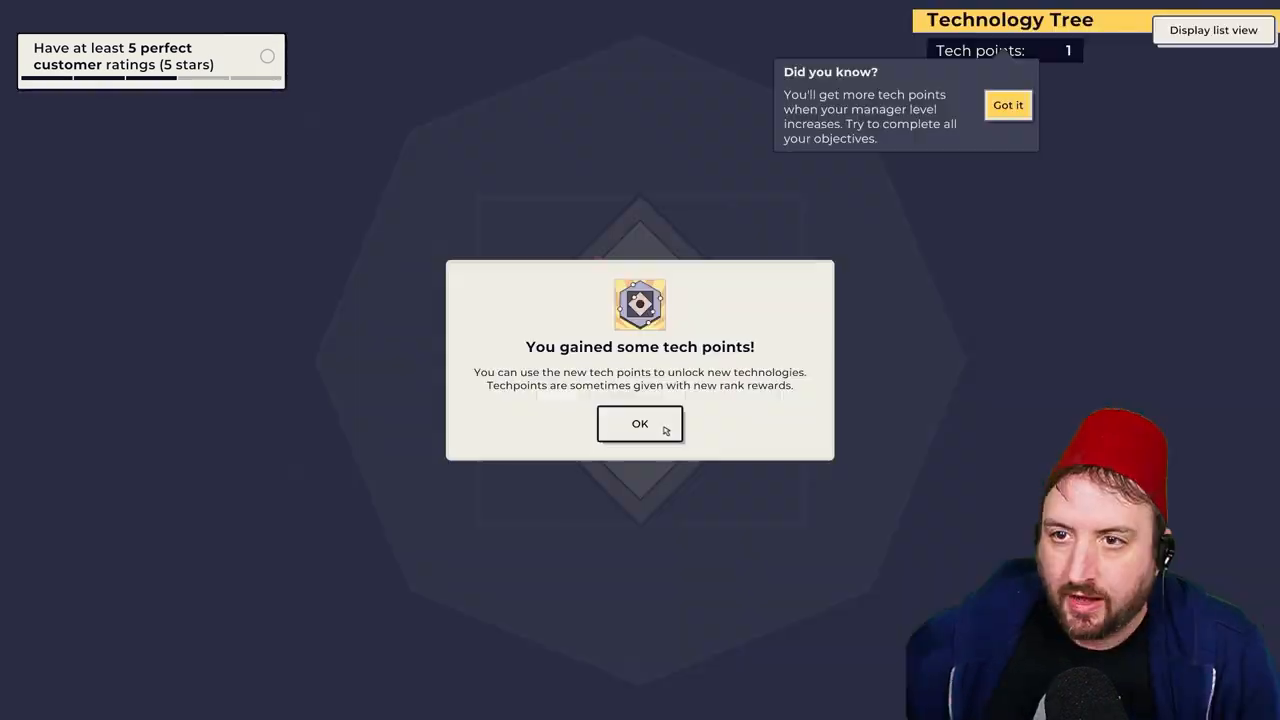
Close the 'You gained some tech points' notice
{"action": "left_click", "coordinate": [639, 423]}
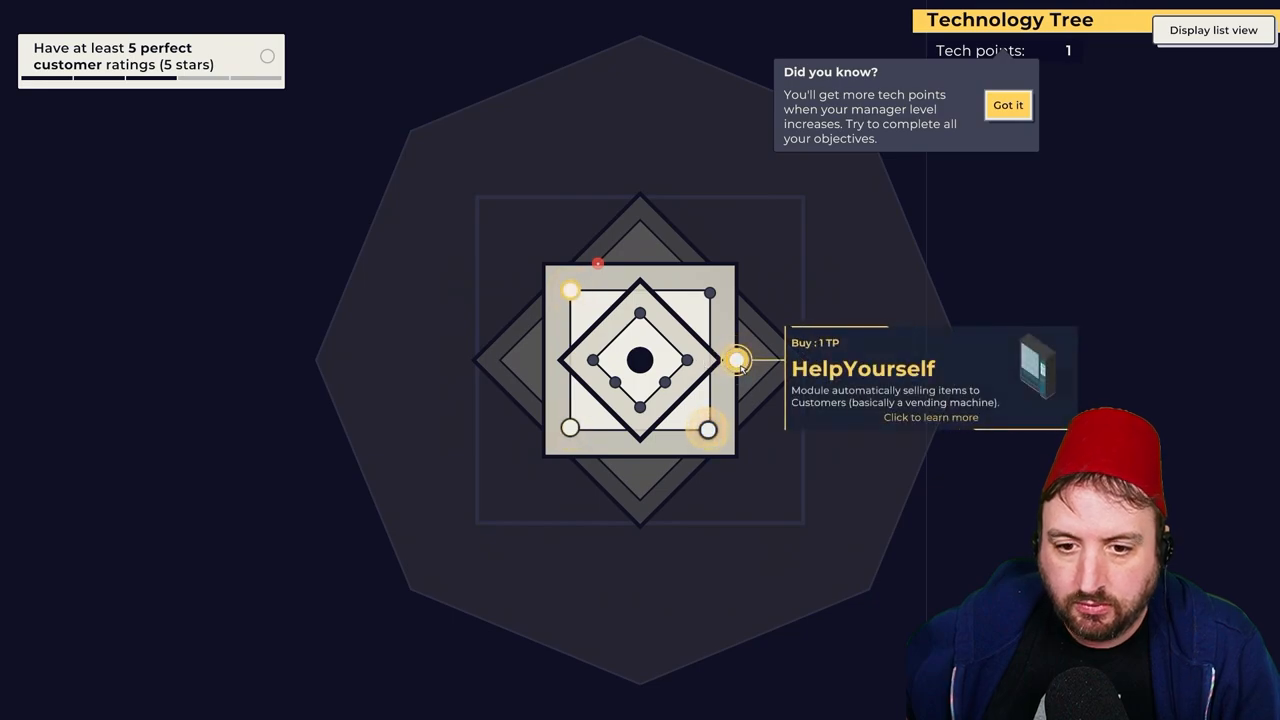
{"action": "mouse_move", "coordinate": [707, 430]}
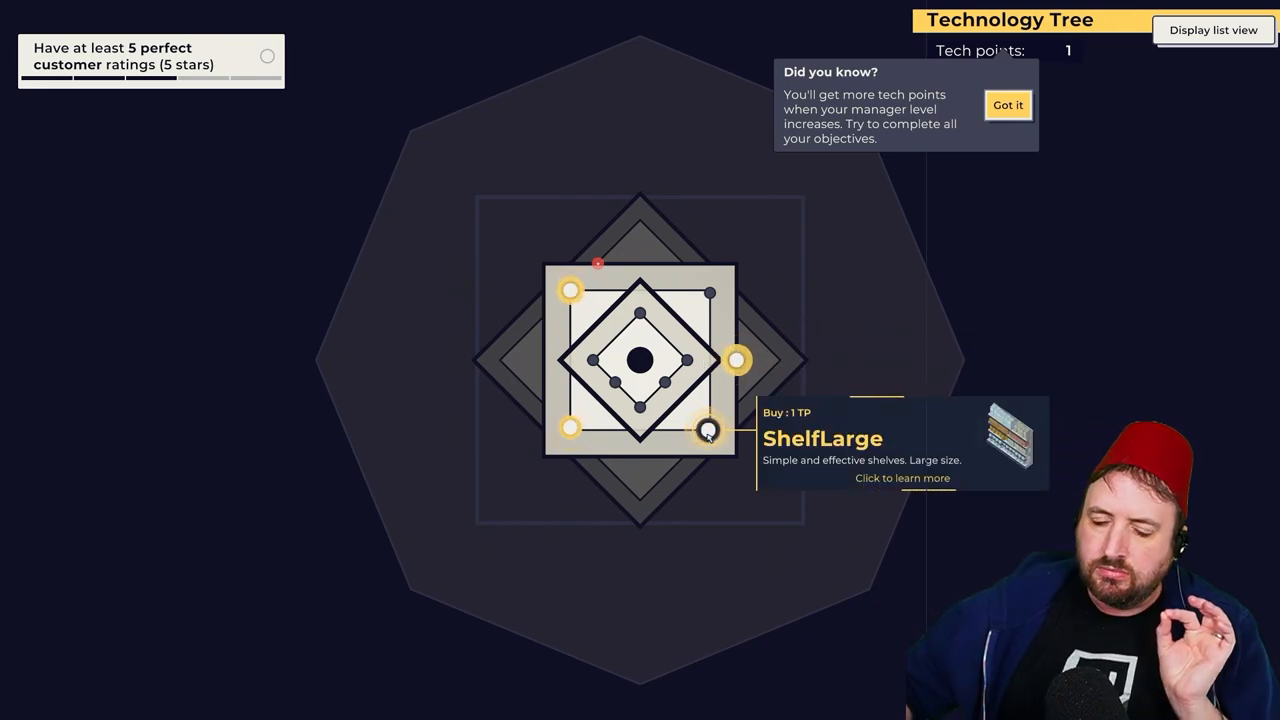
{"action": "mouse_move", "coordinate": [570, 293]}
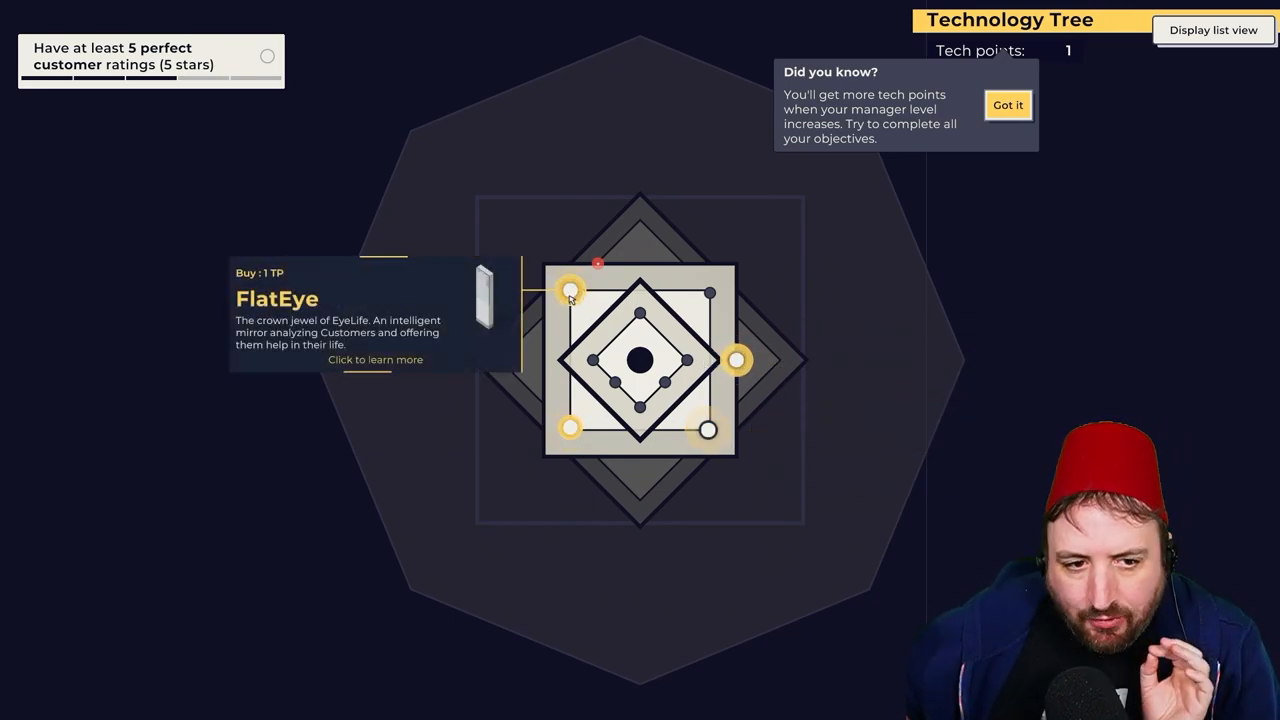
{"action": "mouse_move", "coordinate": [706, 430]}
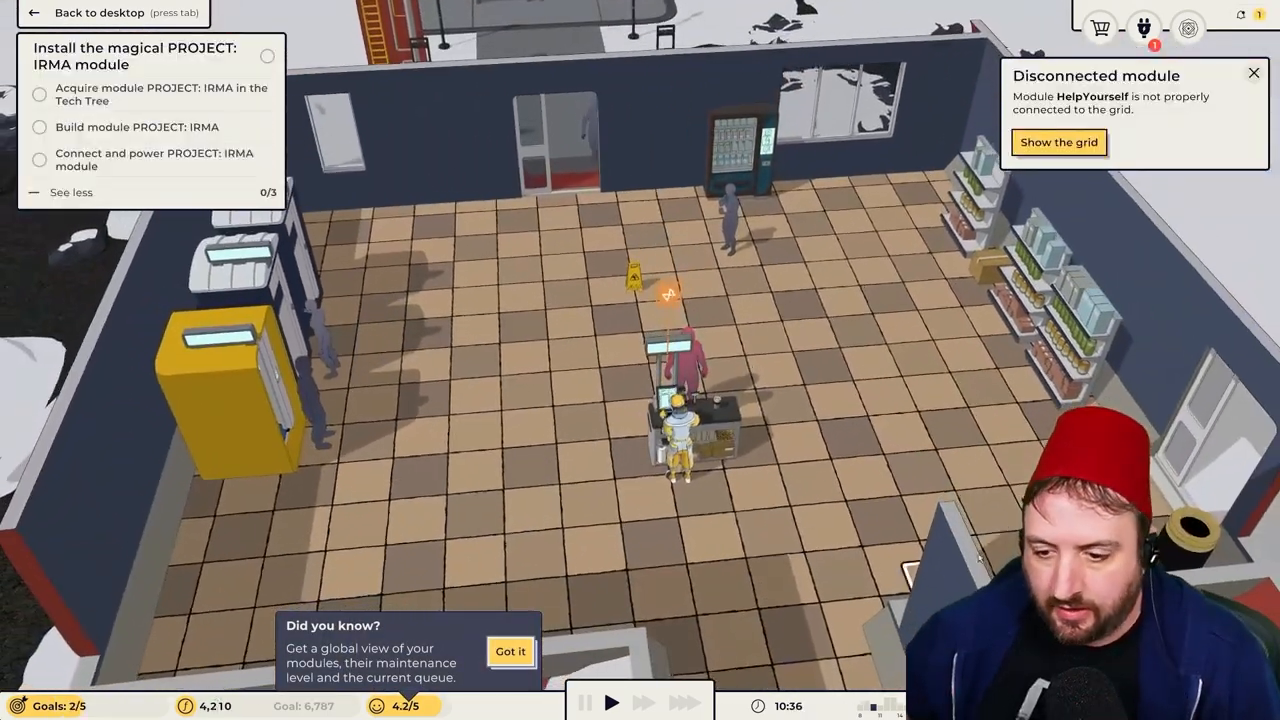
Close the notice that the HelpYourself machine is disconnected
{"action": "left_click", "coordinate": [1059, 142]}
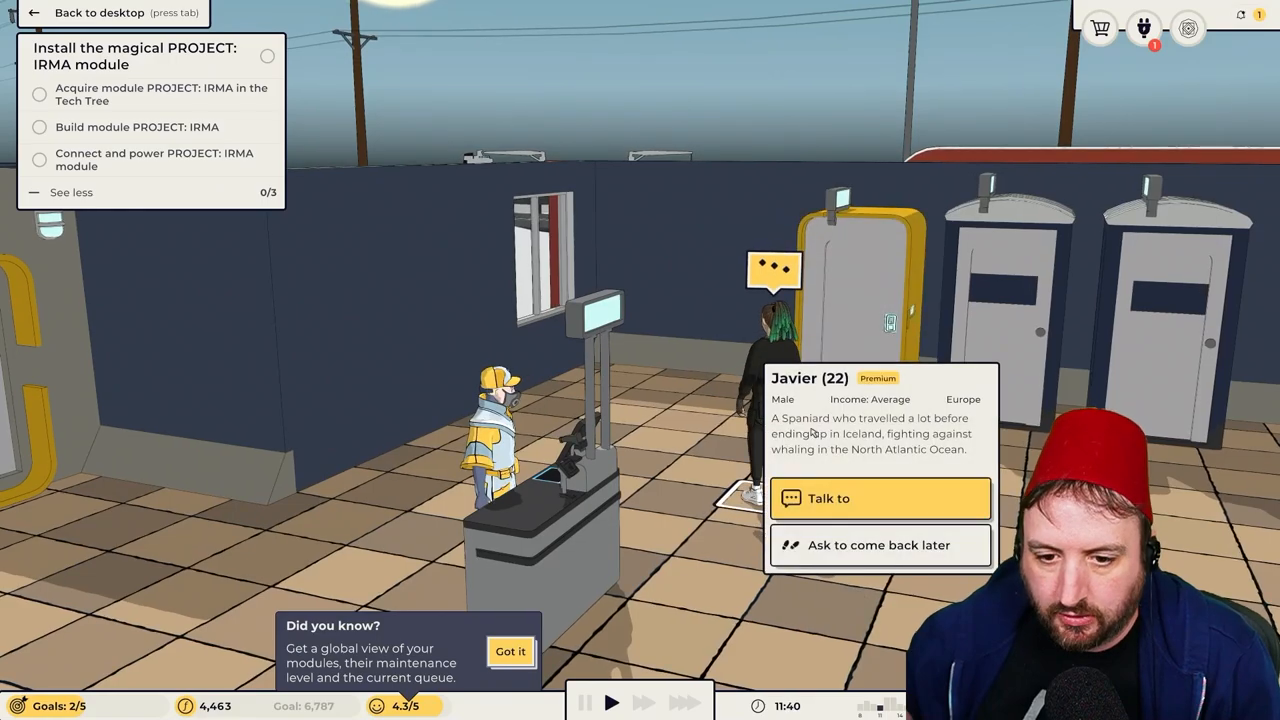
Start talking with premium customer Javier and pick the clerk's reply
{"action": "left_click", "coordinate": [881, 499]}
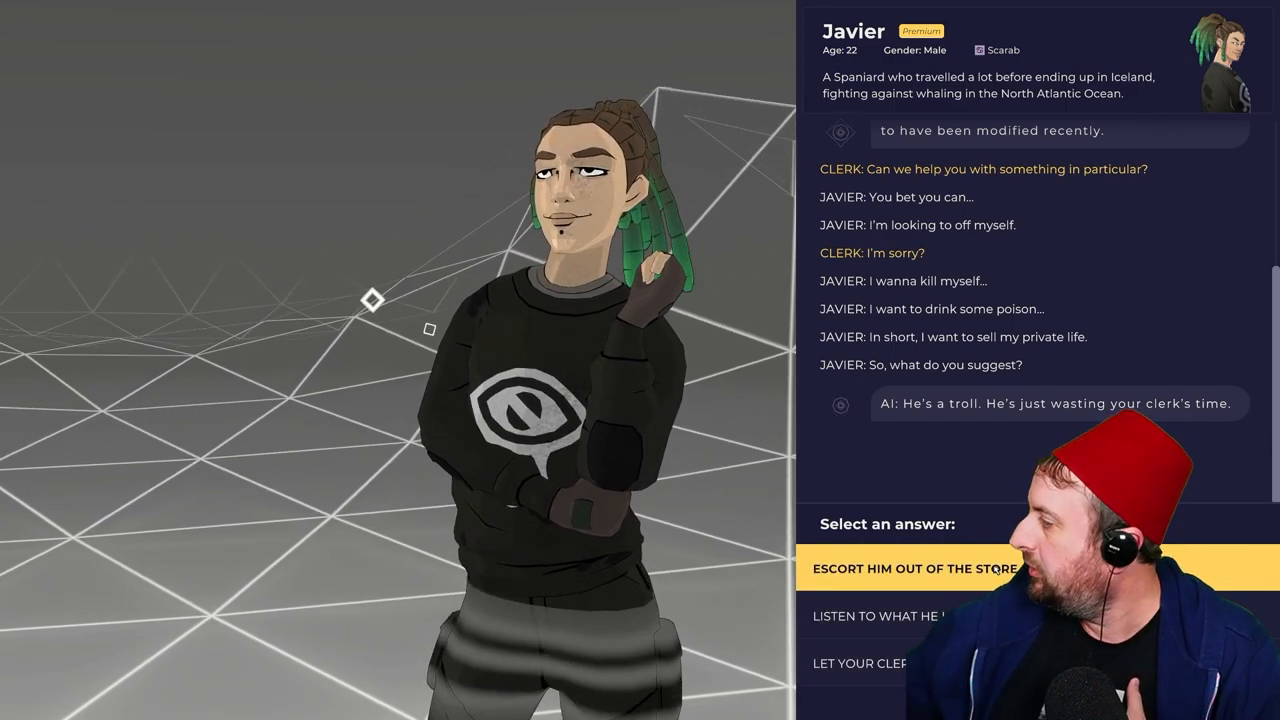
{"action": "left_click", "coordinate": [918, 568]}
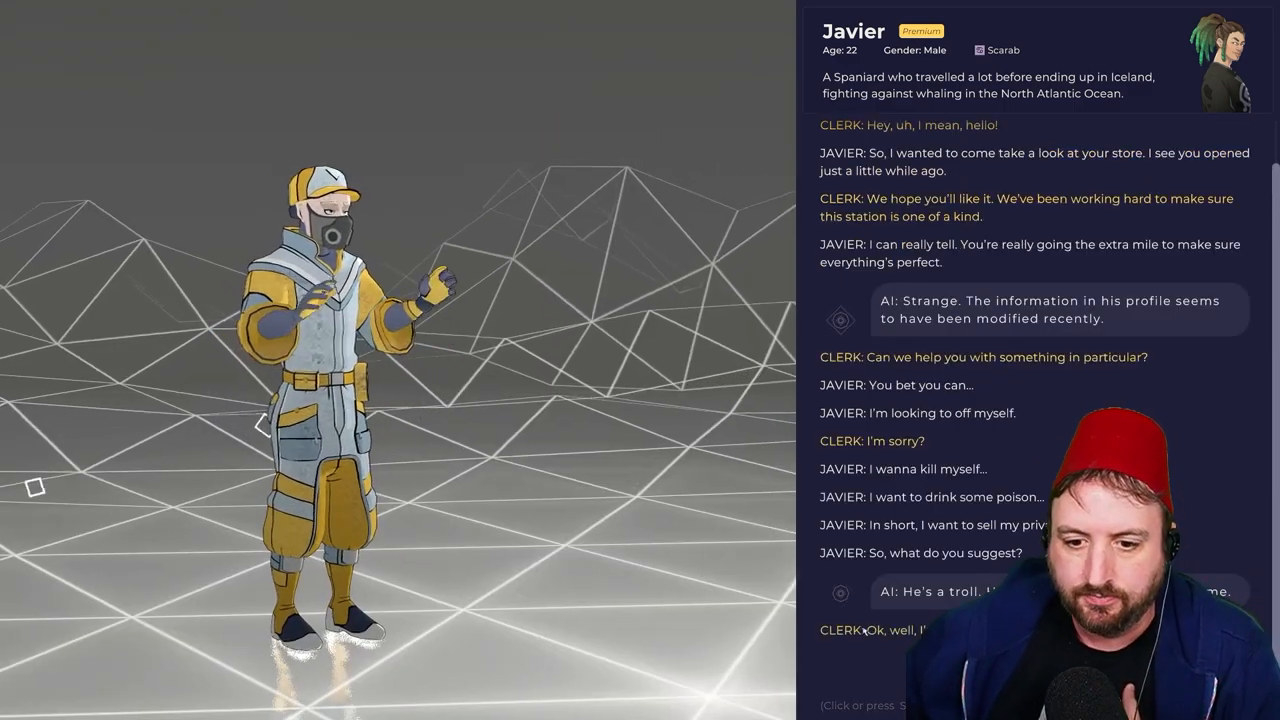